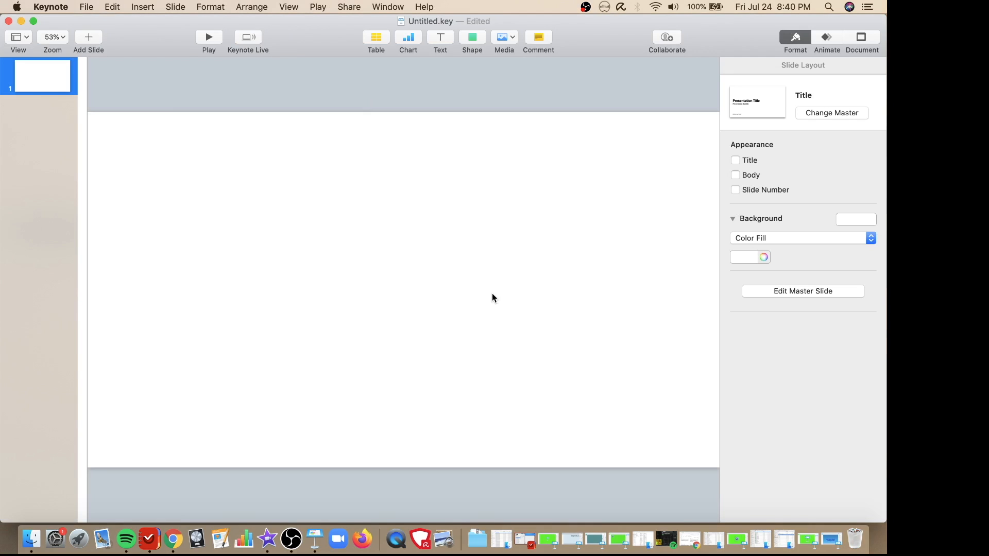
pyautogui.moveTo(451, 297)
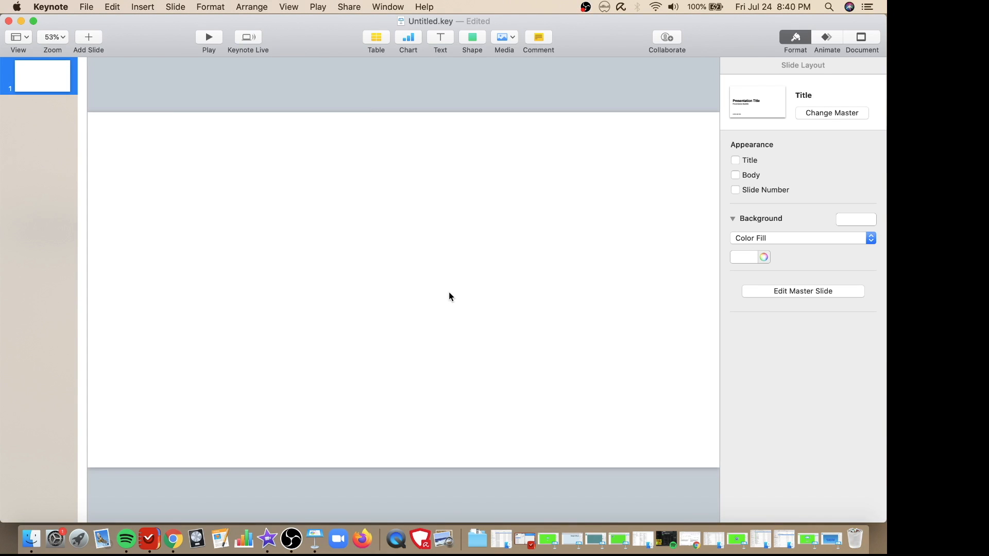
# Add a centered text box reading 'Animate This Text' to the blank slide
pyautogui.click(440, 37)
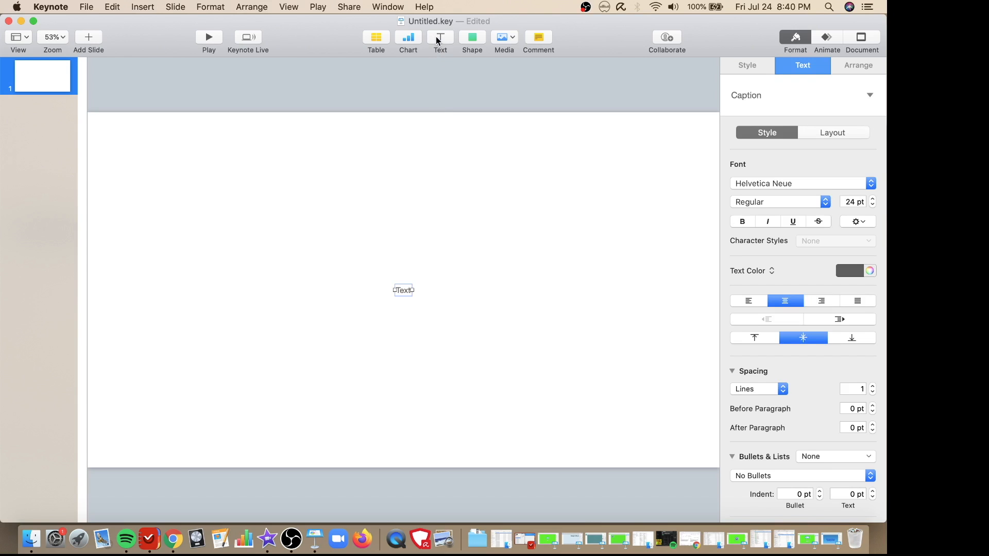
pyautogui.write('A')
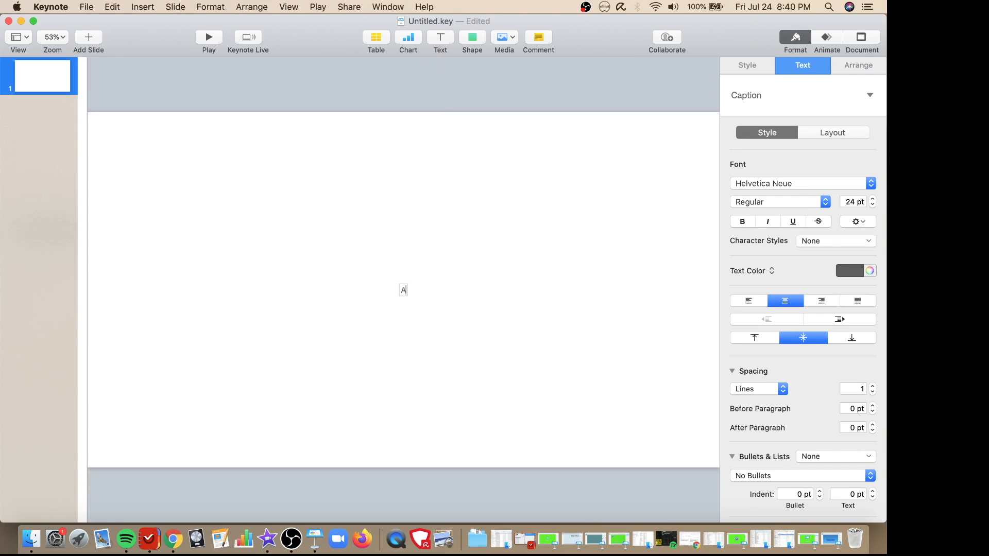
pyautogui.write('Animate Th')
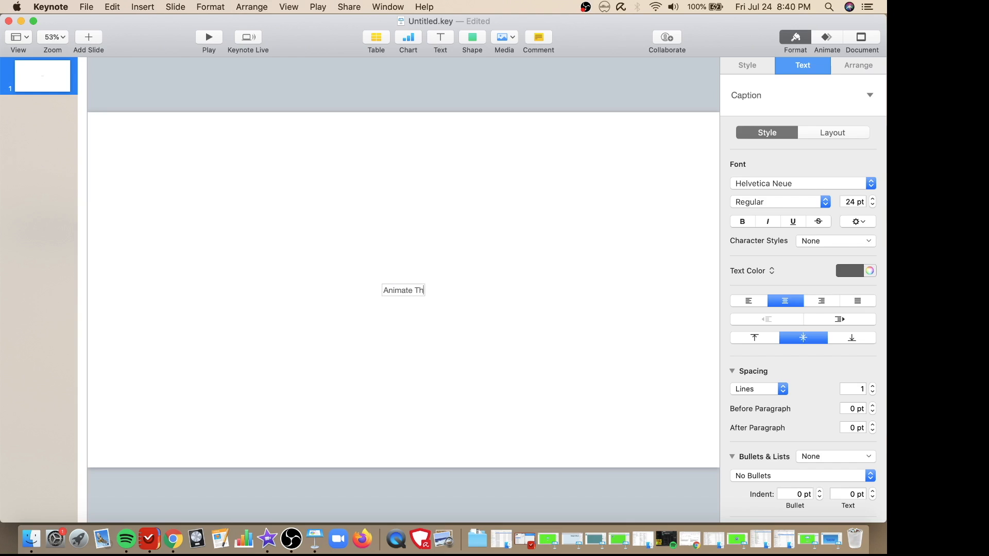
pyautogui.write('is Text')
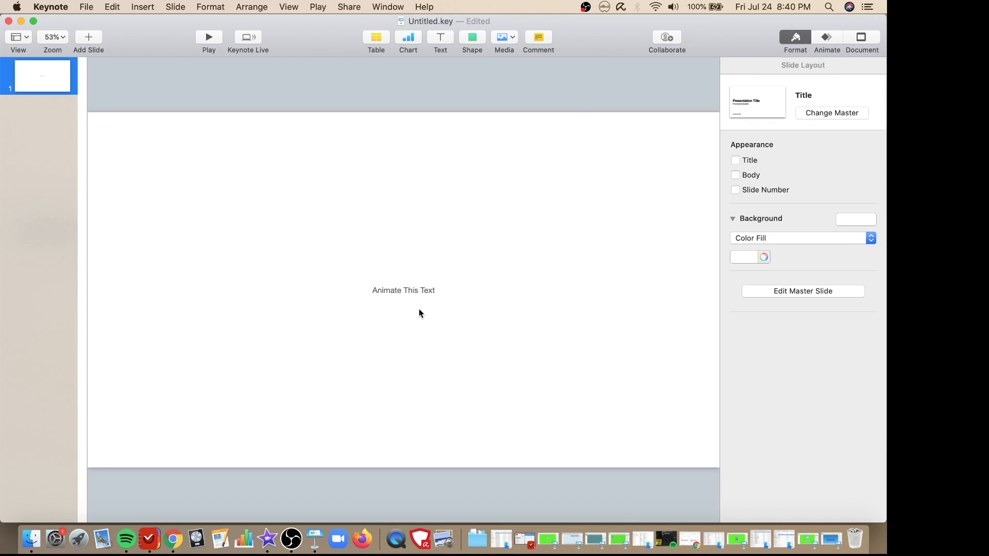
# Set the 'Animate This Text' caption's font size to 200 pt
pyautogui.click(402, 290)
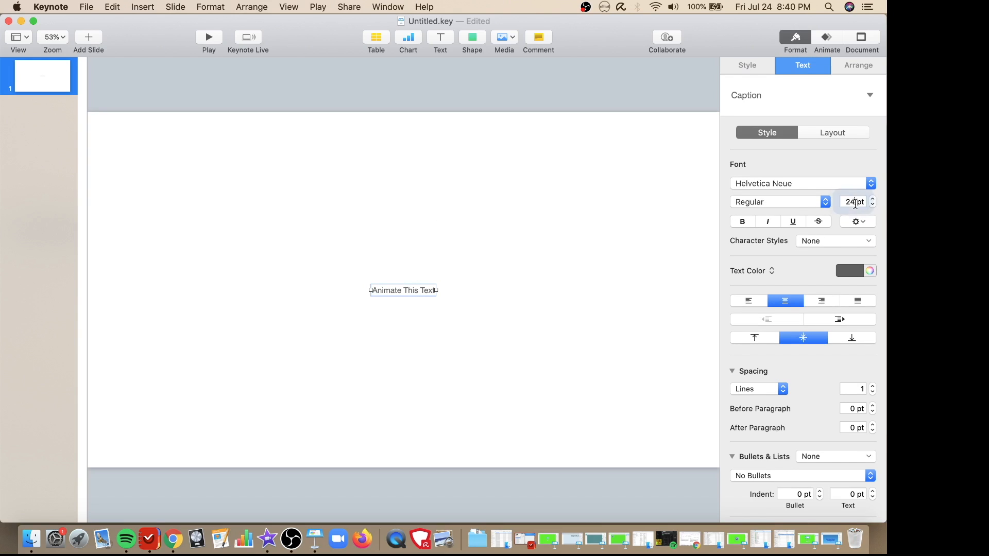
pyautogui.click(854, 202)
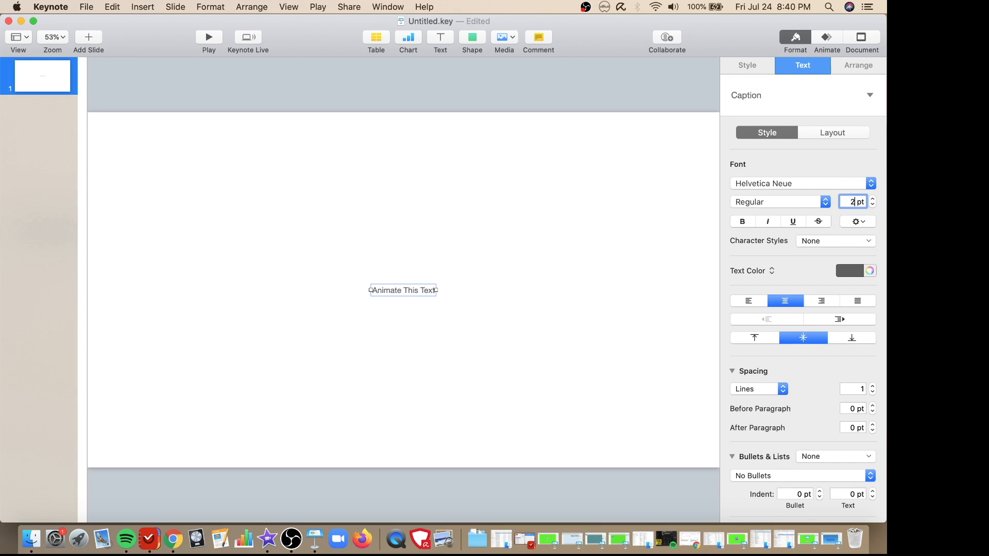
pyautogui.write('200')
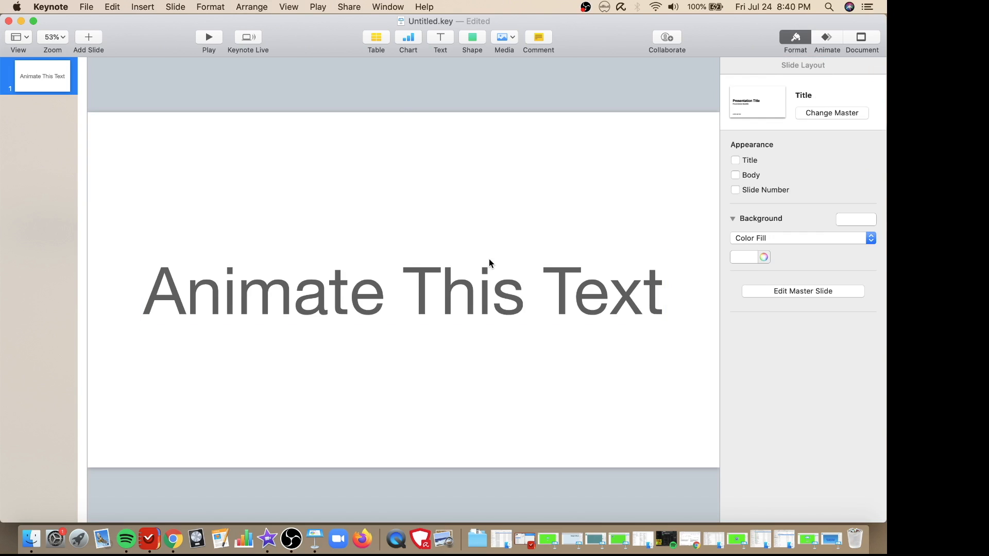
pyautogui.click(401, 294)
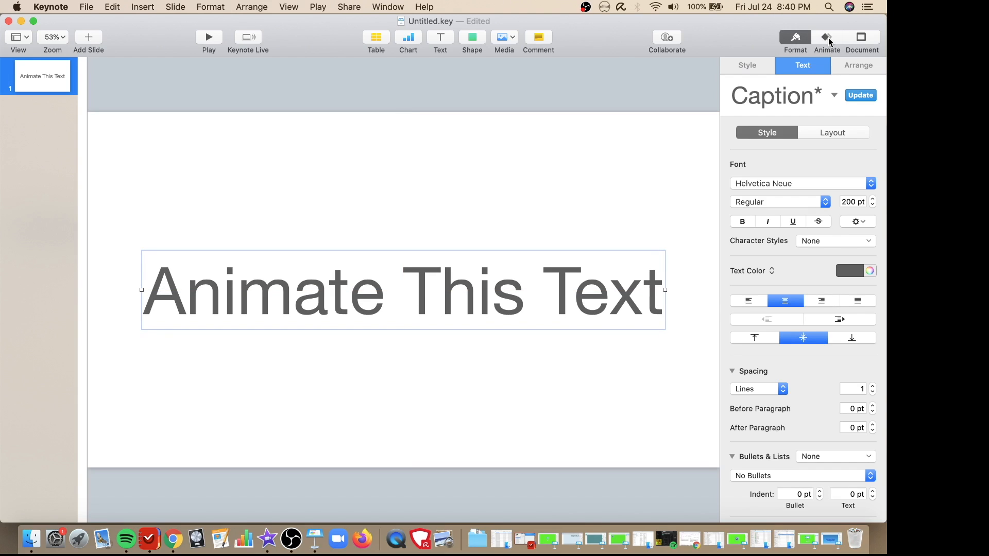
# Apply the Sparkle build-in effect to the caption in the Animate inspector
pyautogui.click(826, 38)
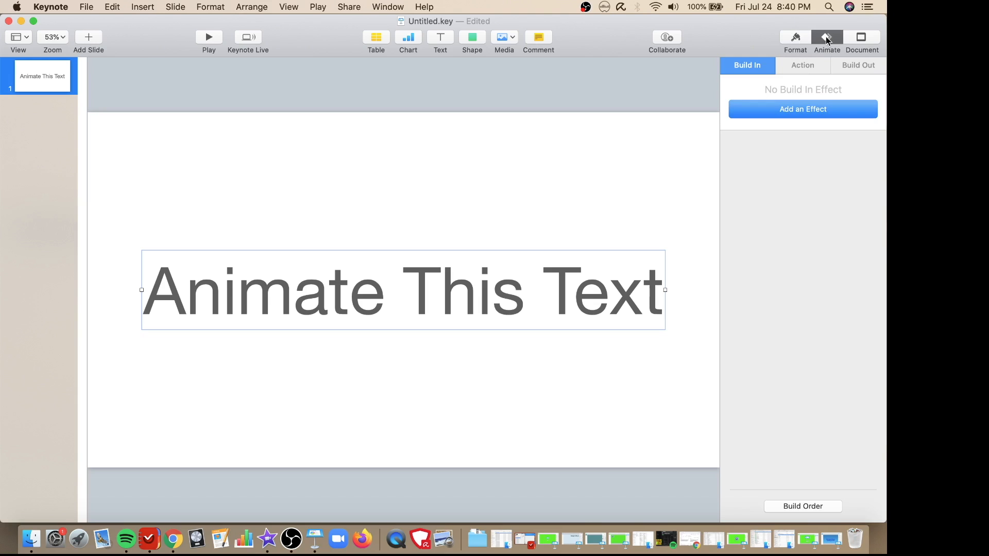
pyautogui.moveTo(803, 109)
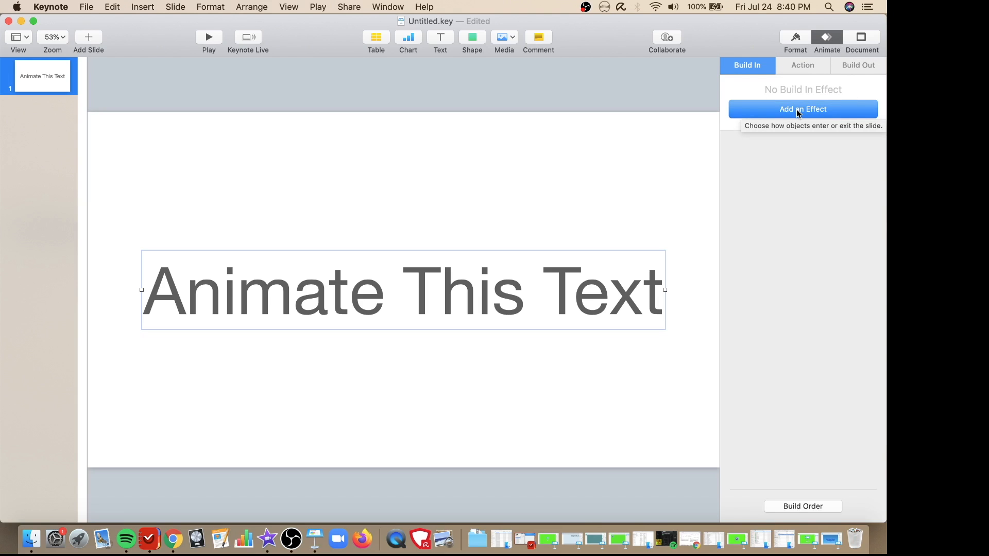
pyautogui.click(803, 109)
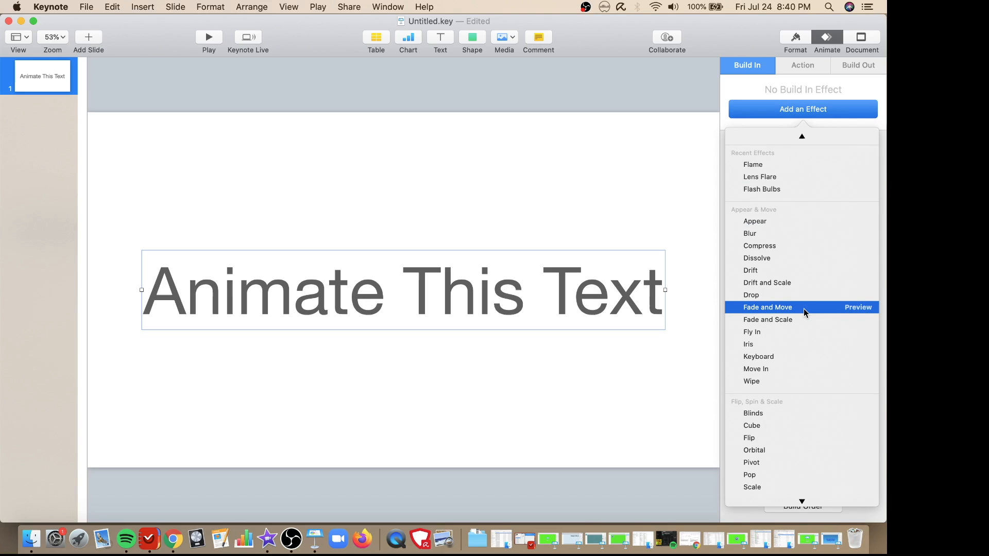
pyautogui.scroll(-3)
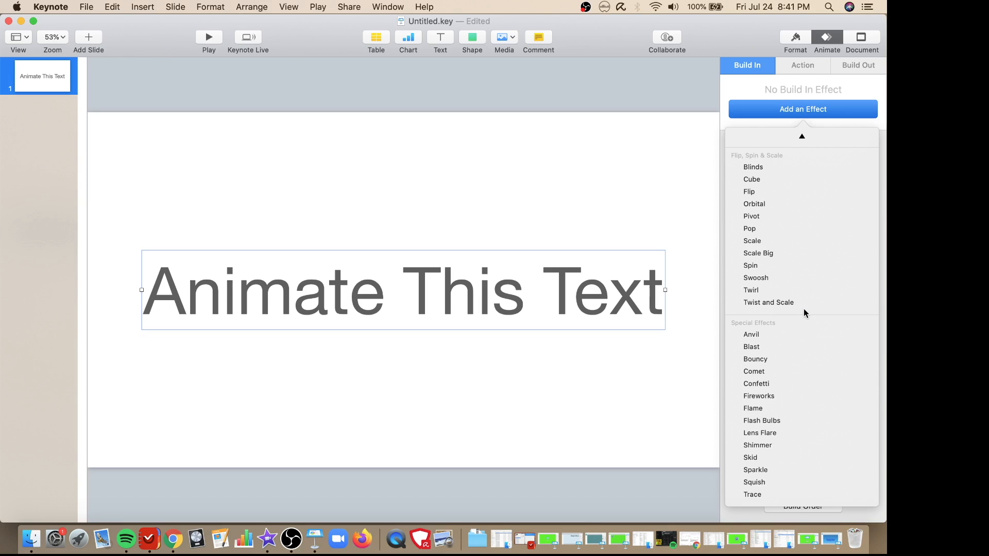
pyautogui.click(755, 470)
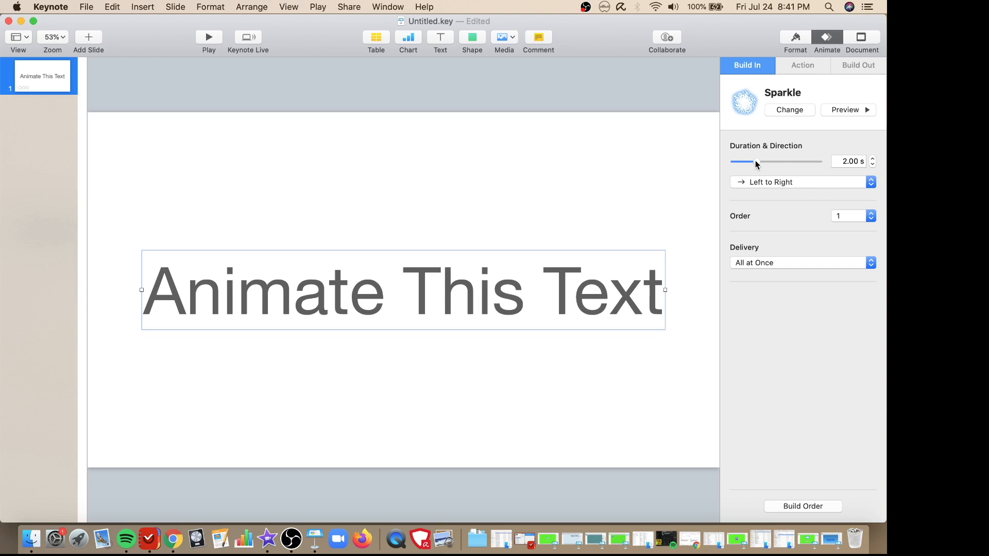
# Set the Sparkle build to 1.50 s duration with Top to Bottom direction
pyautogui.click(872, 165)
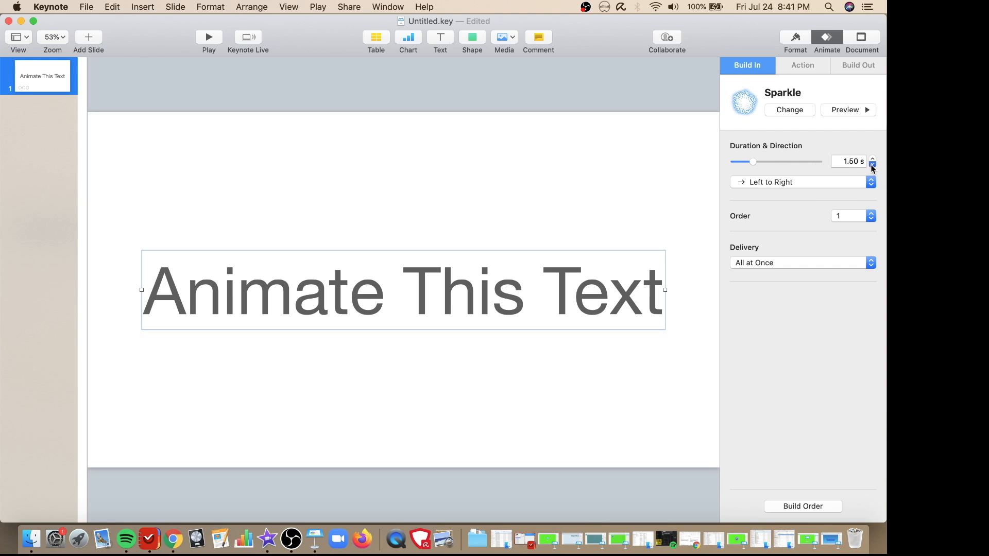
pyautogui.click(803, 182)
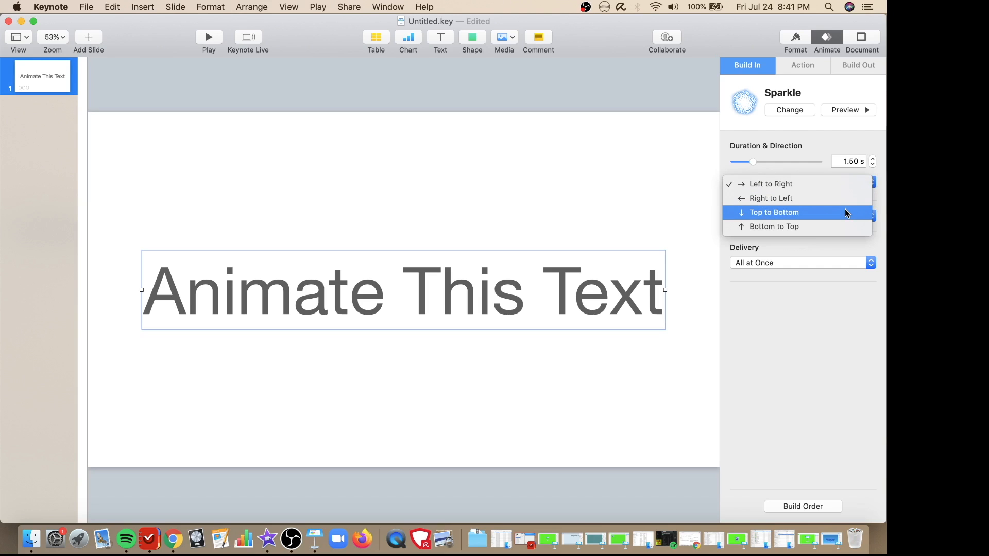
pyautogui.click(773, 212)
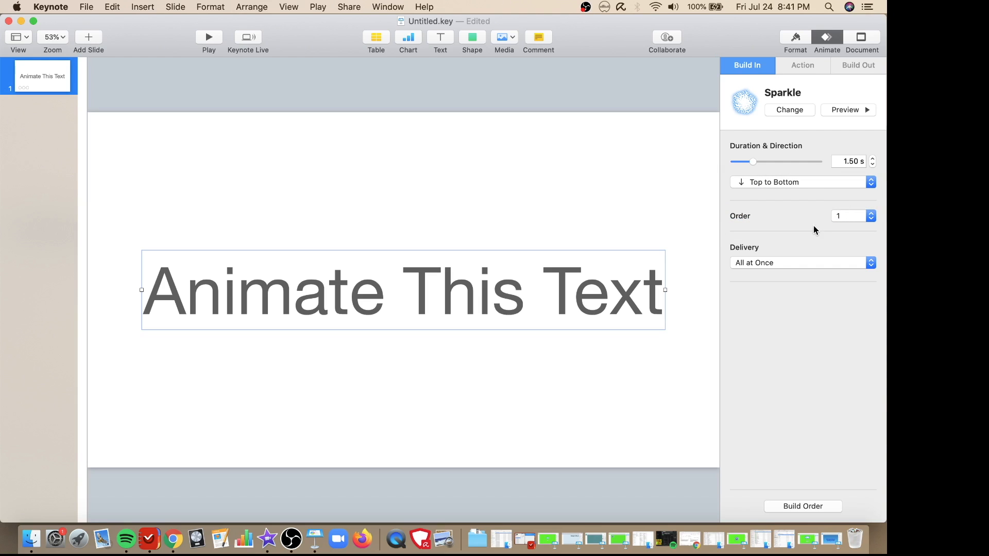
pyautogui.moveTo(778, 263)
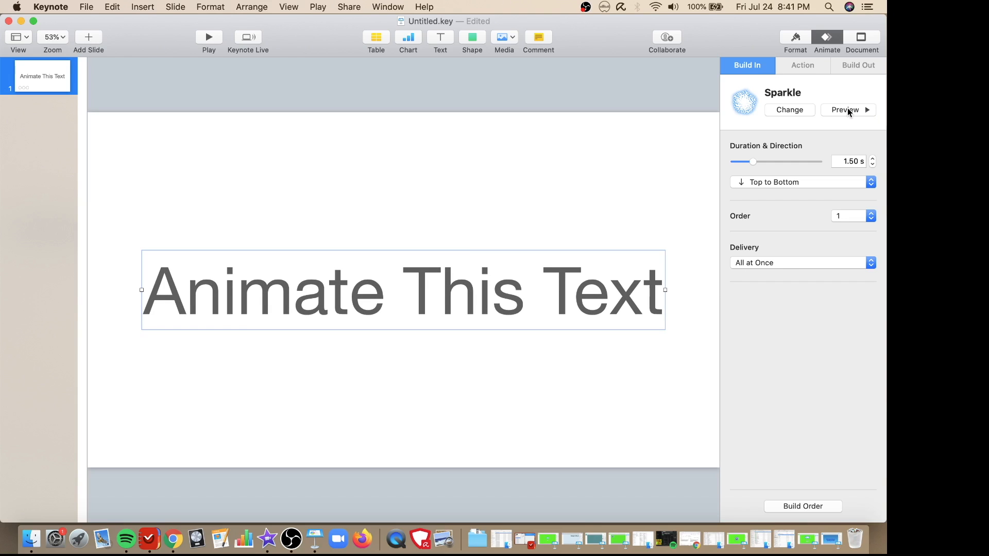
pyautogui.moveTo(706, 126)
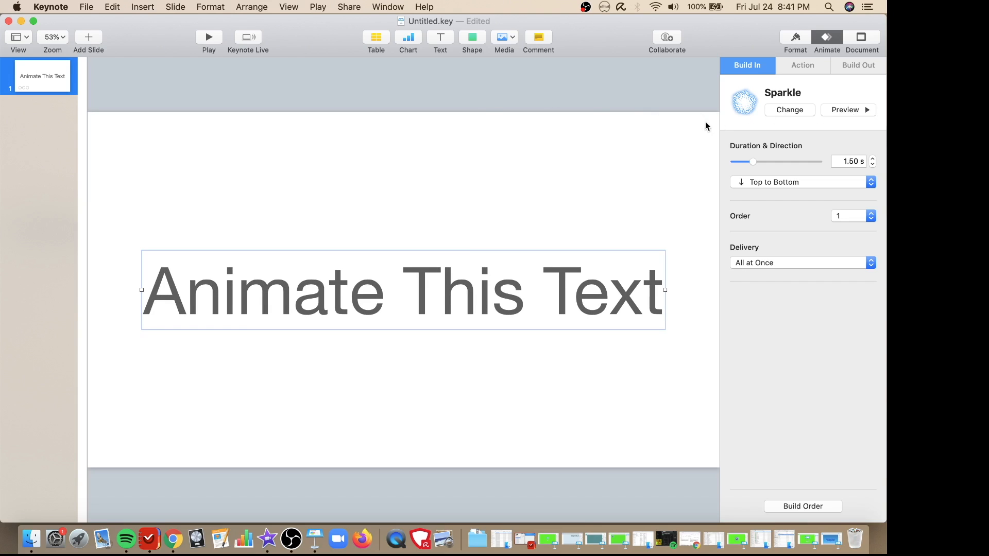
# Swap the caption's build-in through Drift, Keyboard, Iris, Flip and Dissolve in turn
pyautogui.click(788, 109)
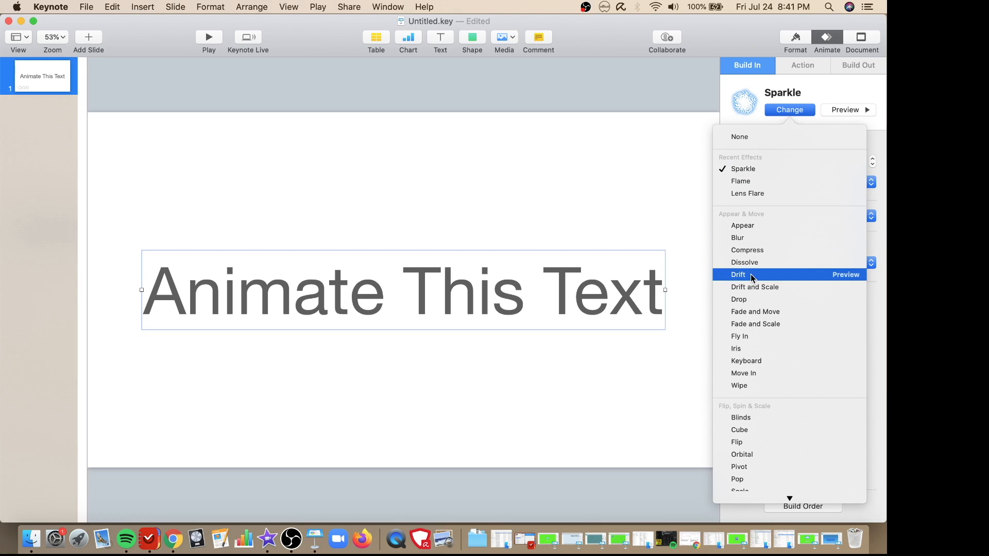
pyautogui.click(738, 275)
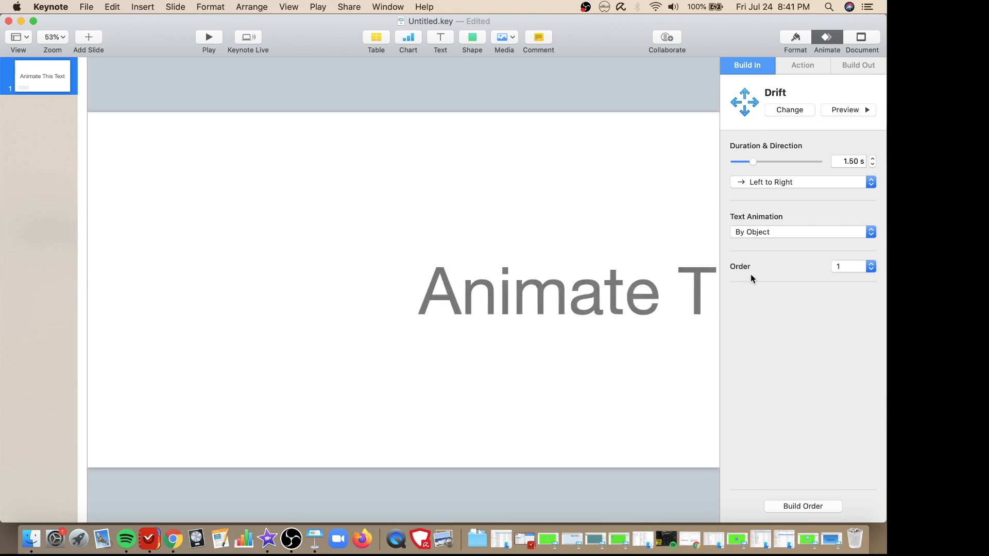
pyautogui.click(789, 110)
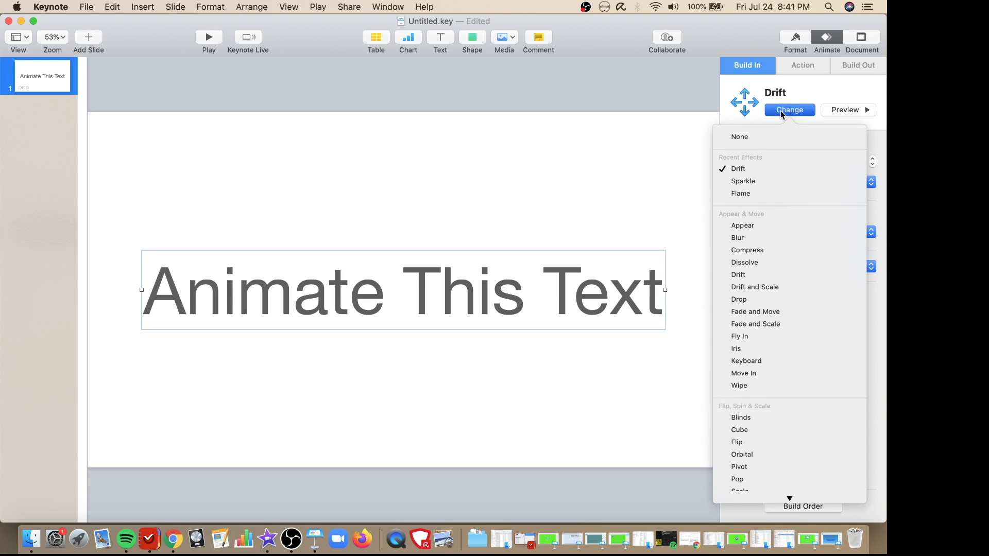
pyautogui.click(746, 361)
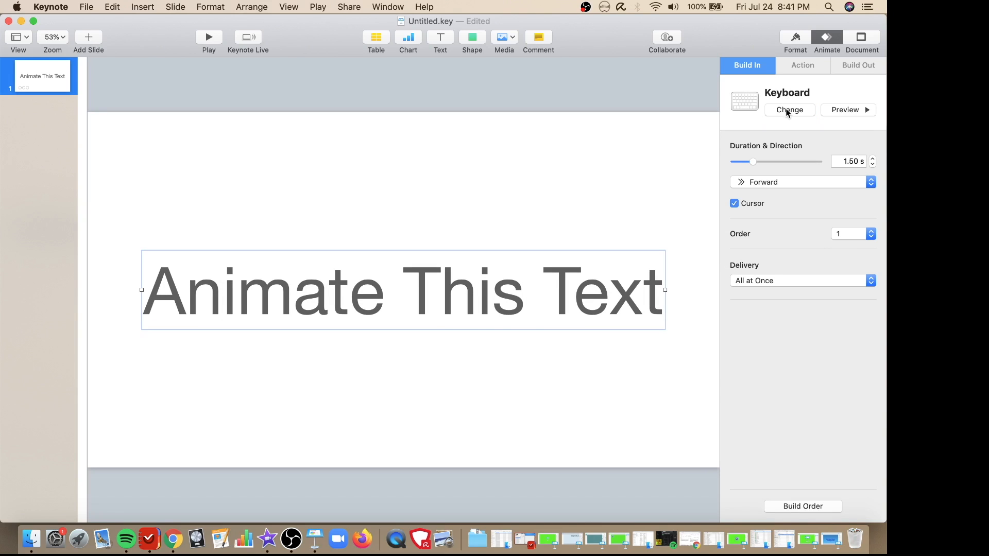
pyautogui.click(789, 110)
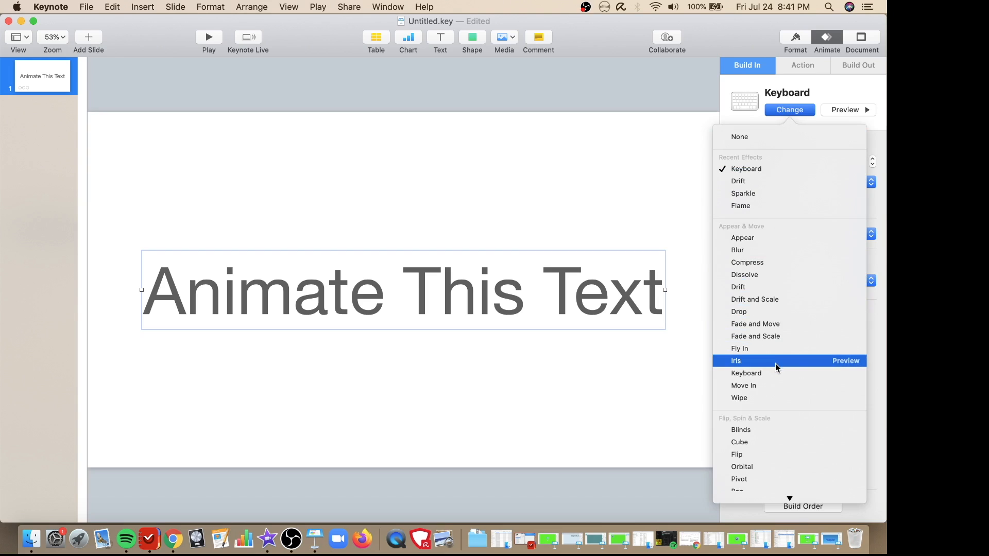
pyautogui.click(736, 360)
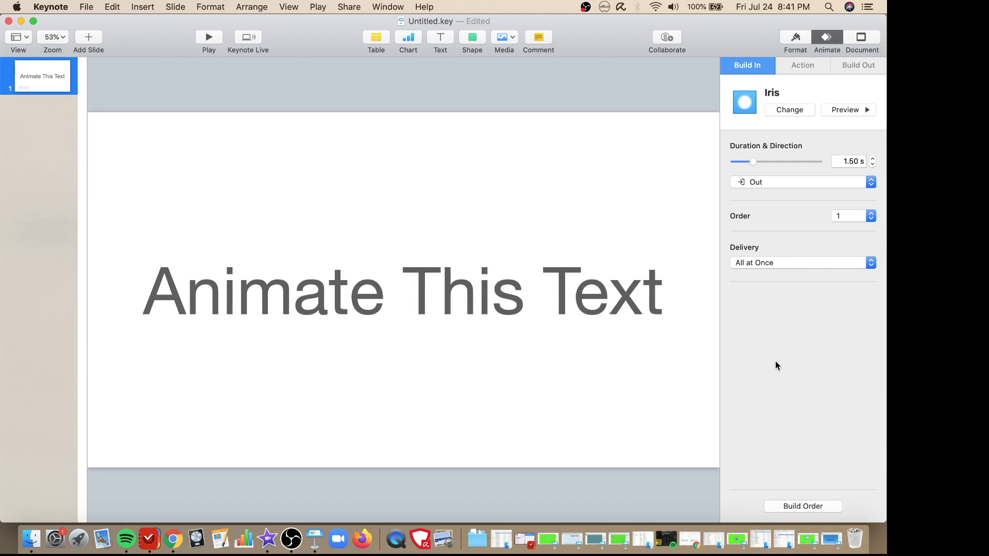
pyautogui.click(789, 109)
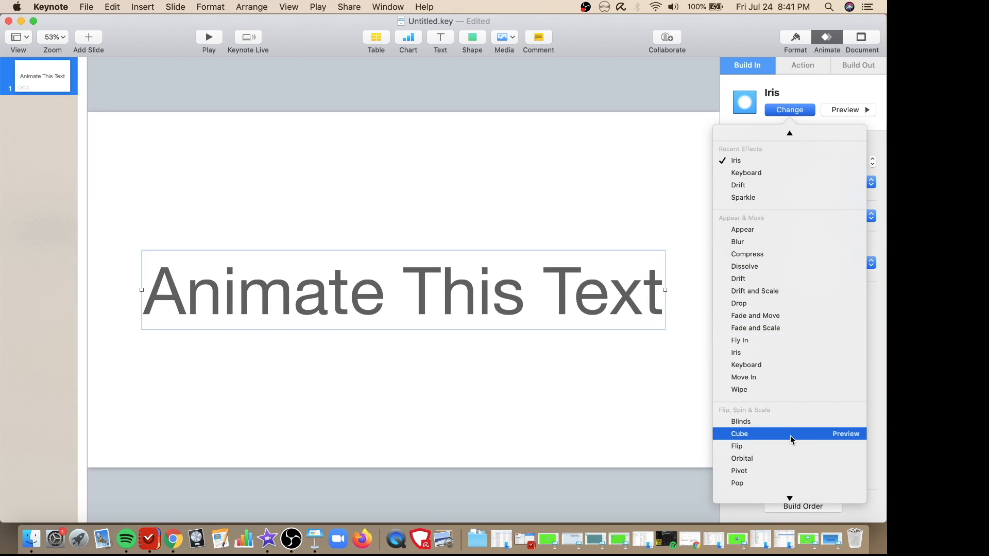
pyautogui.click(737, 446)
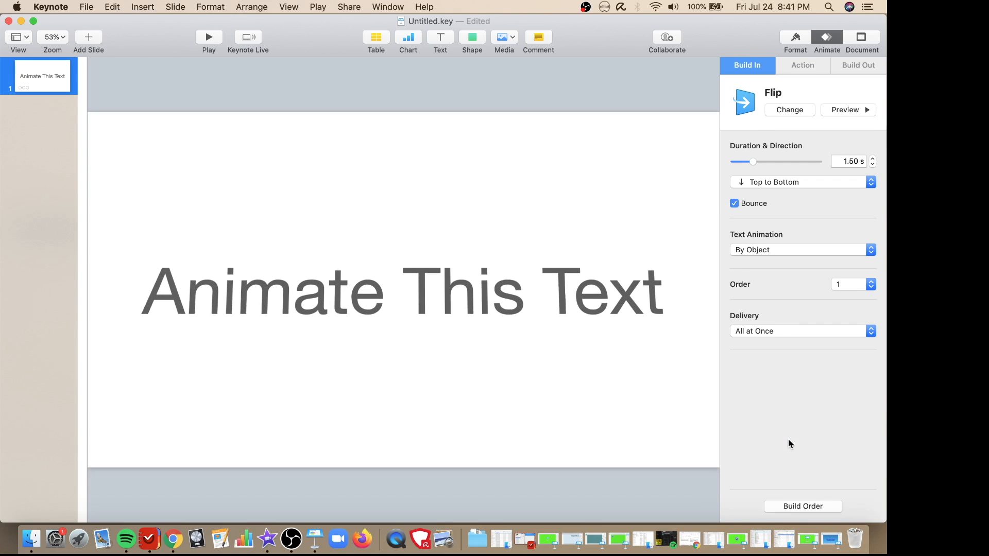
pyautogui.click(789, 110)
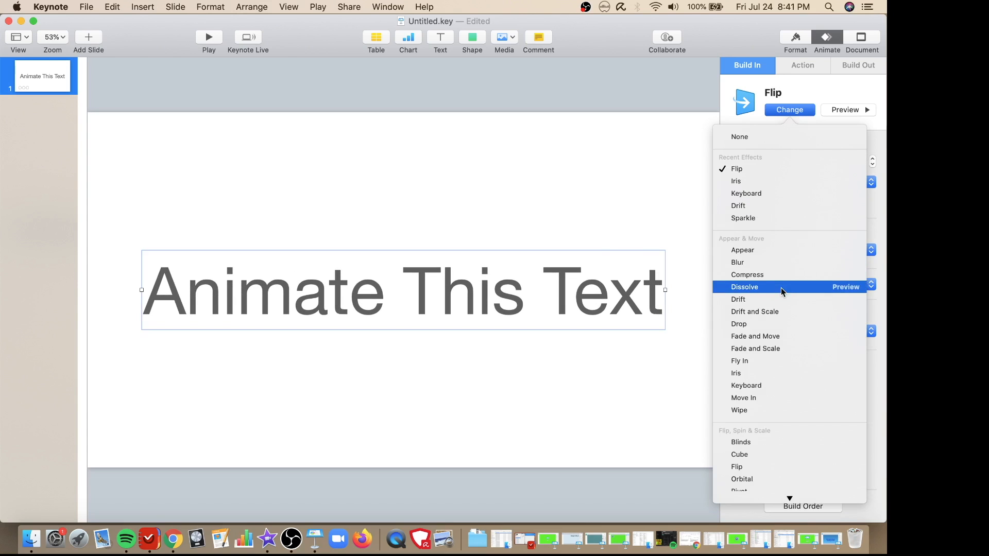
pyautogui.click(739, 324)
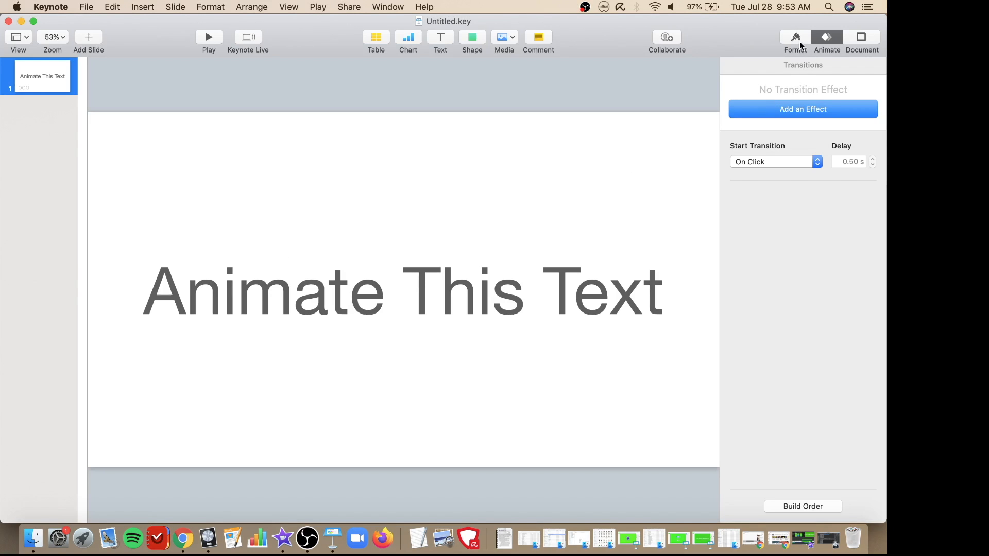
# Give the slide background a solid light blue Color Fill
pyautogui.click(795, 40)
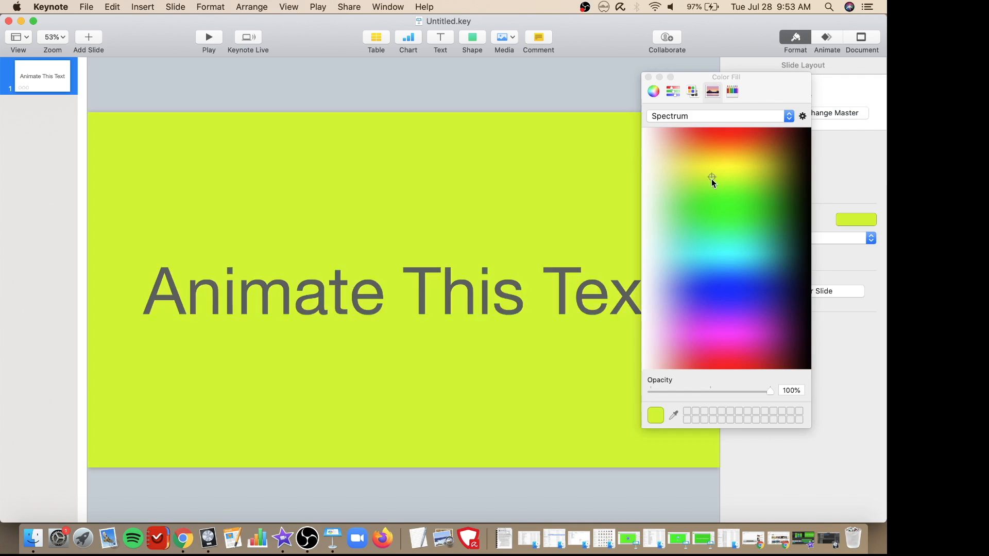
pyautogui.click(680, 275)
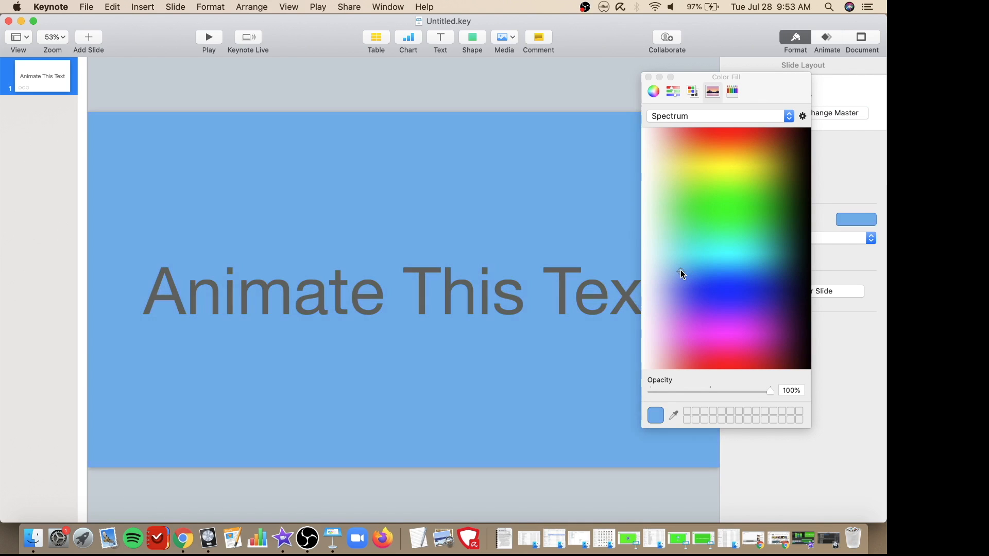
pyautogui.click(679, 270)
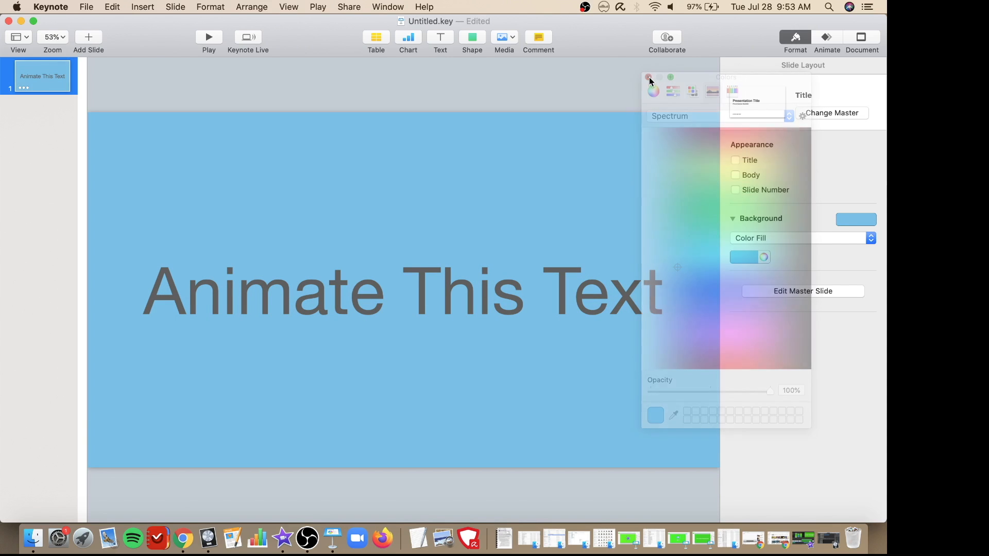
pyautogui.click(871, 238)
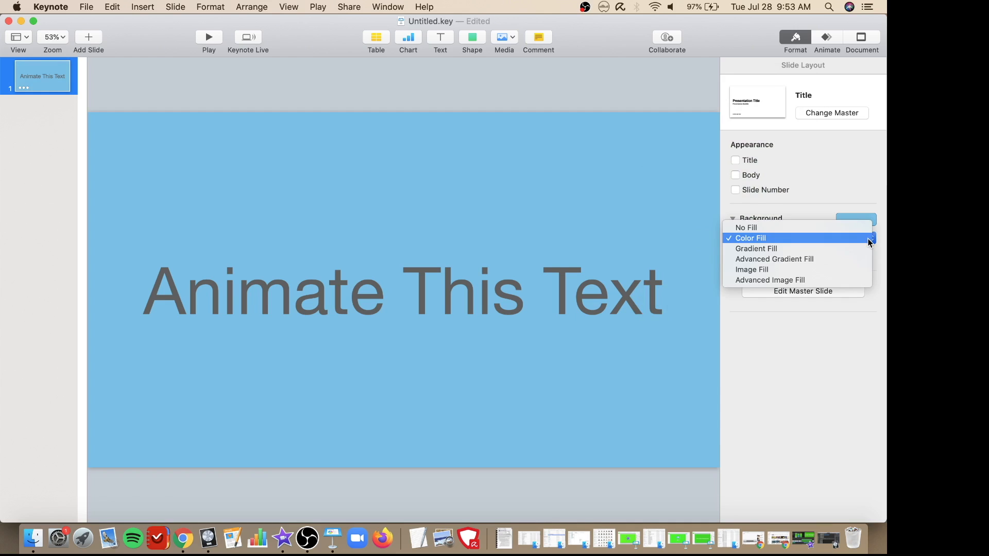
# Switch the background to a blue Advanced Gradient Fill angled about 127°
pyautogui.click(774, 259)
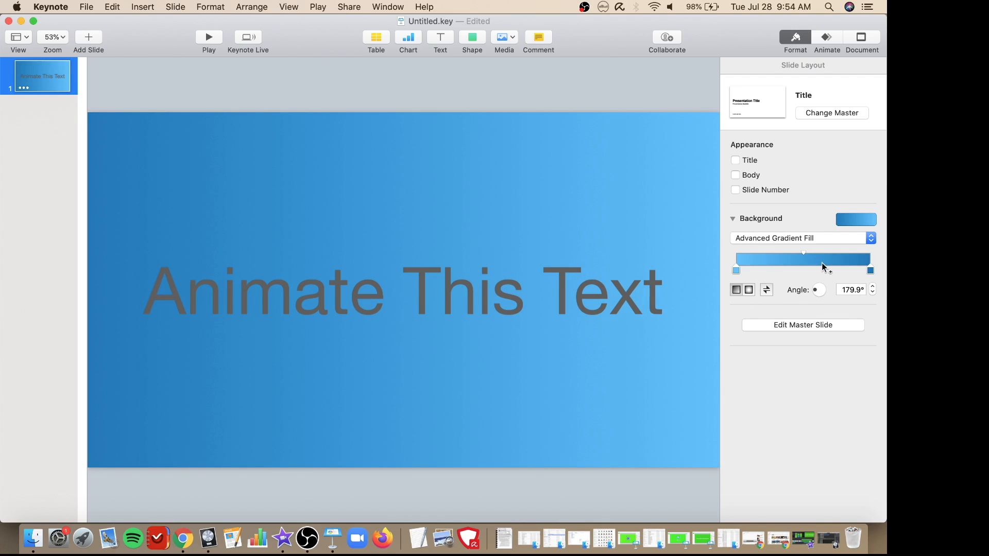
pyautogui.moveTo(823, 290); pyautogui.dragTo(813, 284)
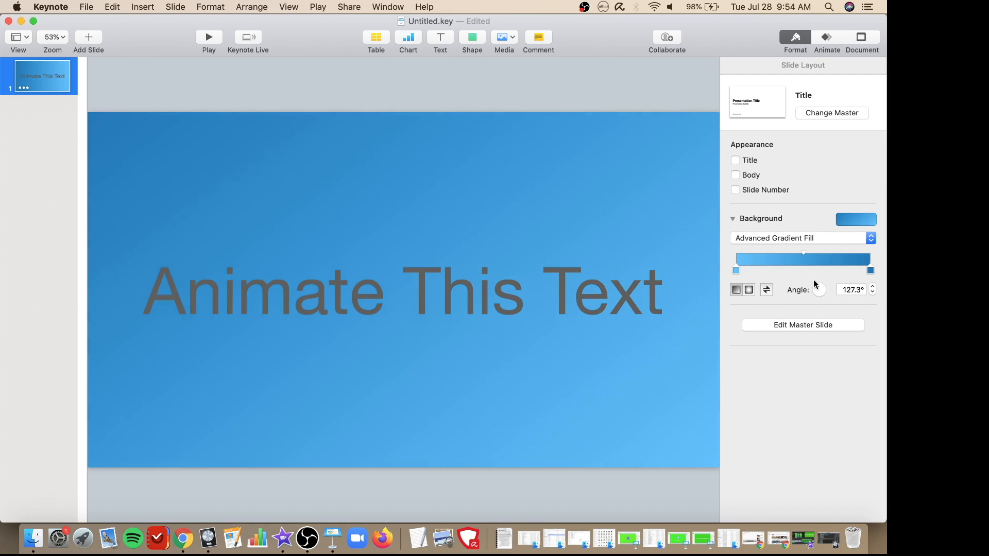
pyautogui.moveTo(819, 289); pyautogui.dragTo(818, 290)
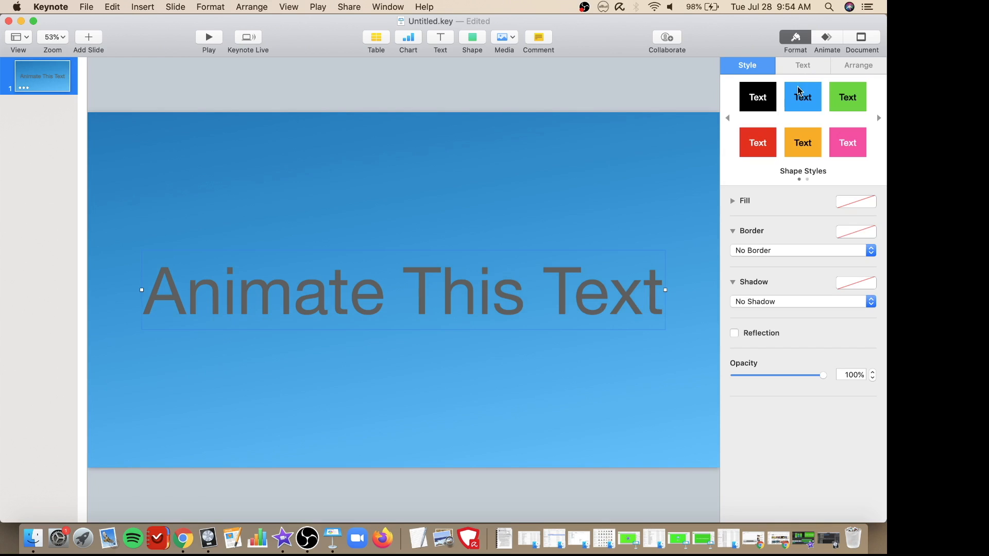
# Color the caption text a pale light blue using the Text Color well
pyautogui.click(802, 65)
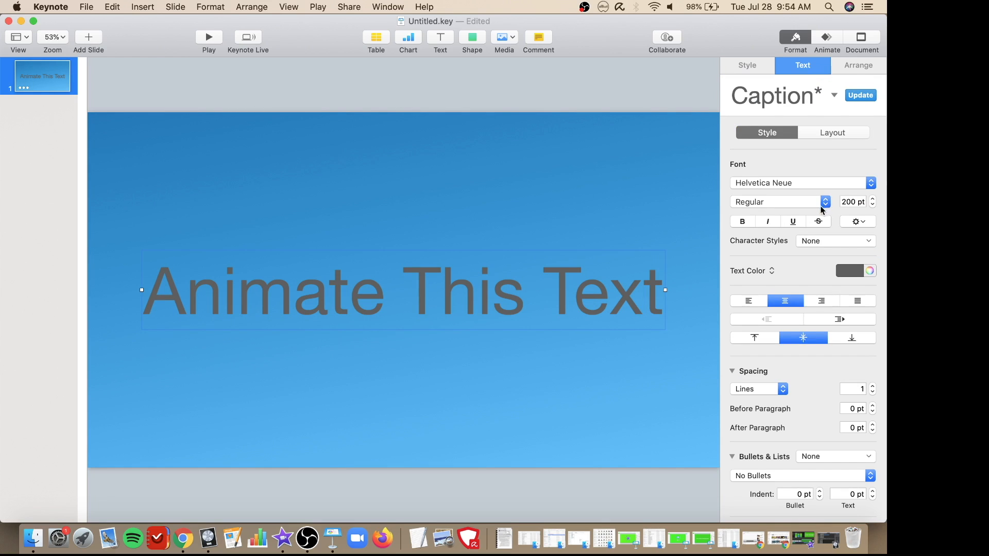
pyautogui.moveTo(792, 269)
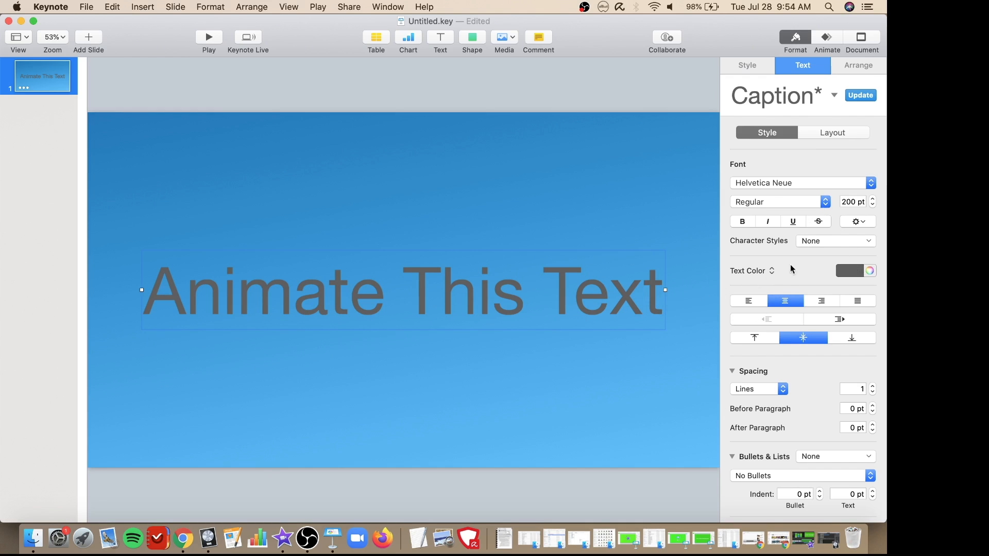
pyautogui.click(870, 270)
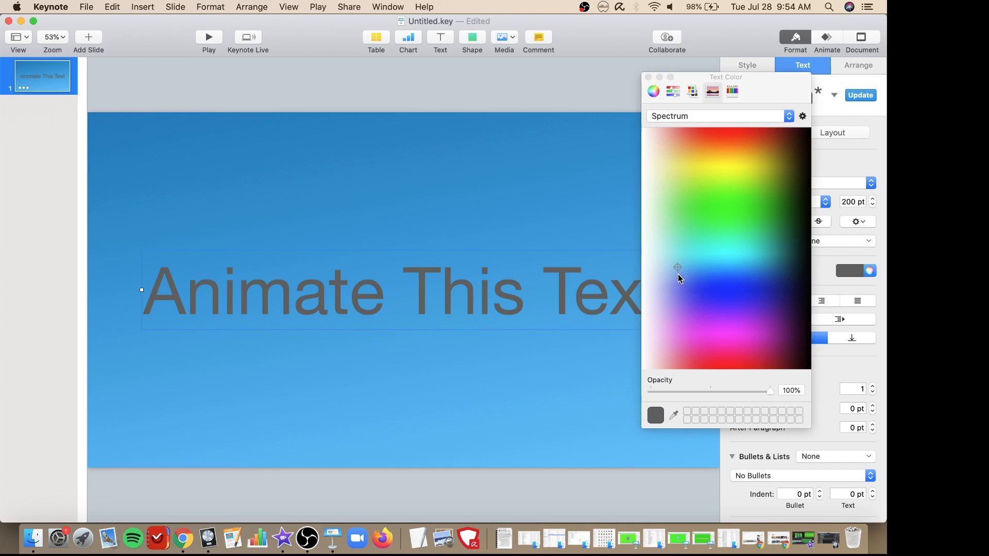
pyautogui.click(676, 271)
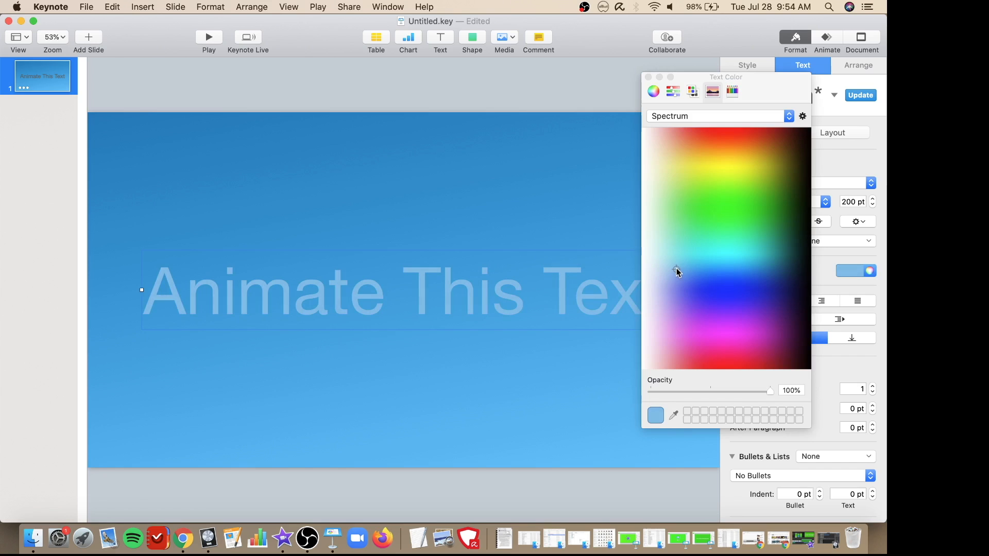
pyautogui.click(675, 266)
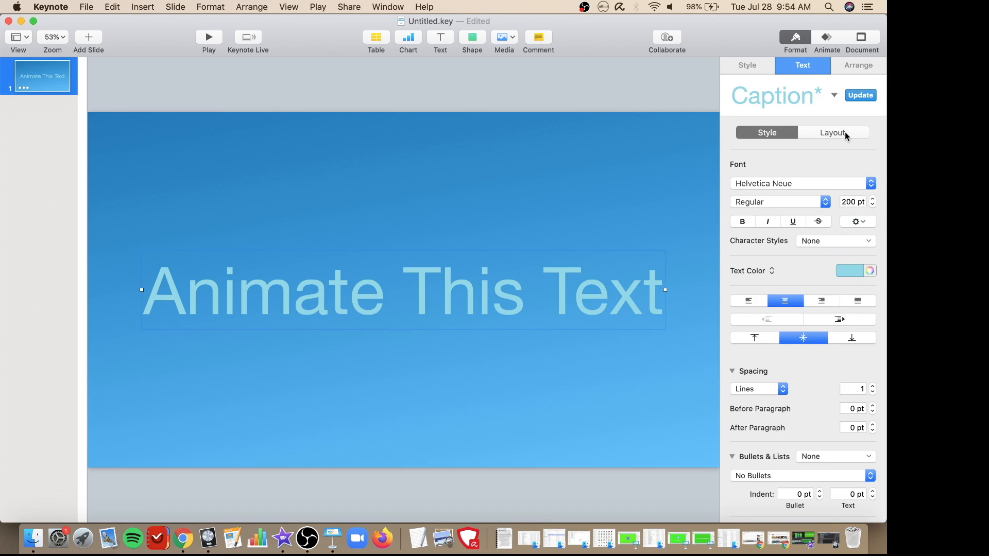
pyautogui.click(827, 40)
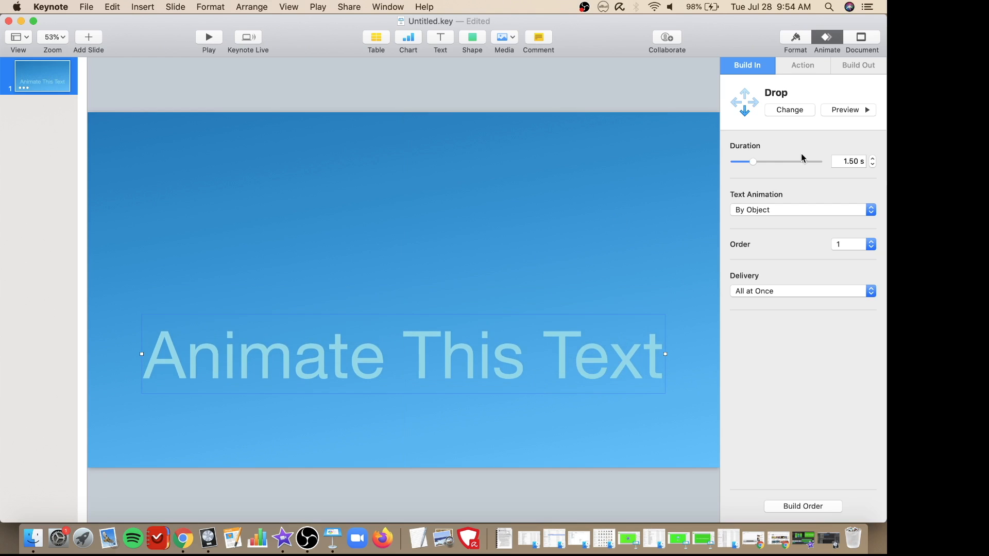
# Lengthen the Drop build-in to 2.50 s and preview it
pyautogui.click(872, 158)
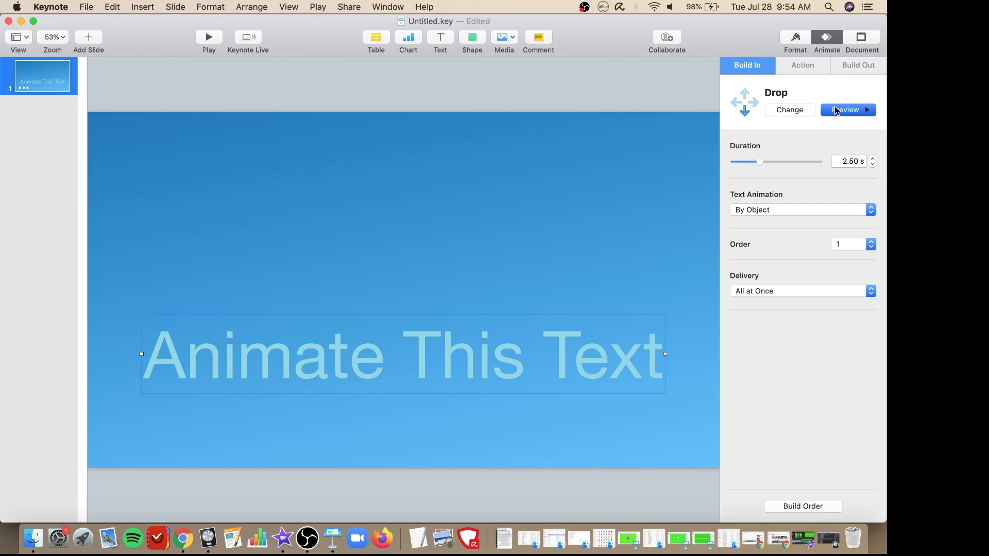
pyautogui.click(846, 109)
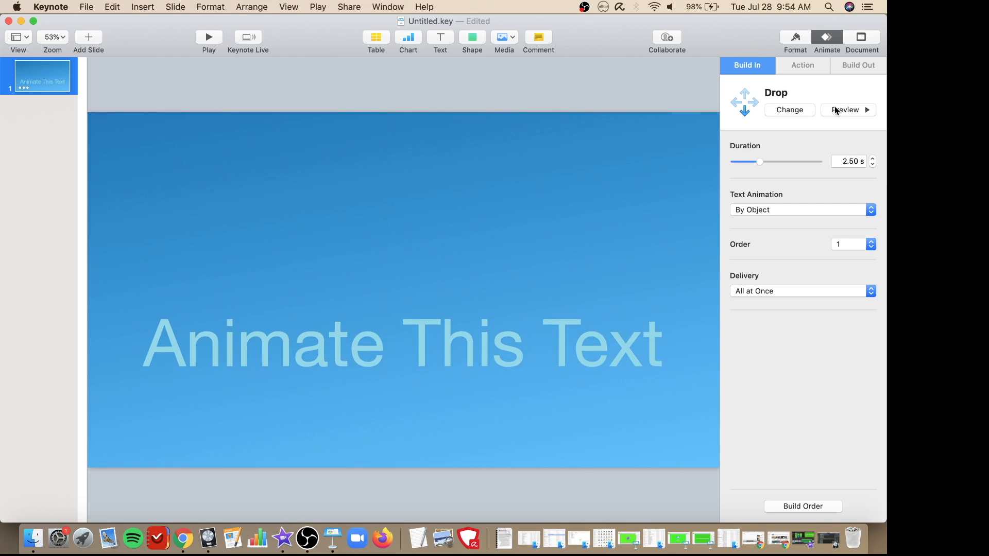
pyautogui.click(403, 344)
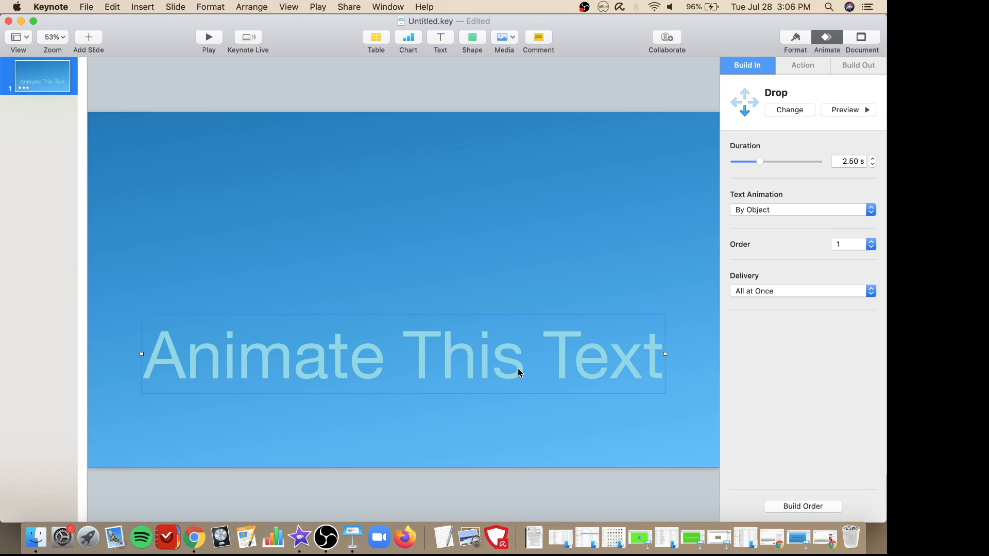
# Add an Opacity action to the title, lengthened to 2.75 s
pyautogui.click(803, 65)
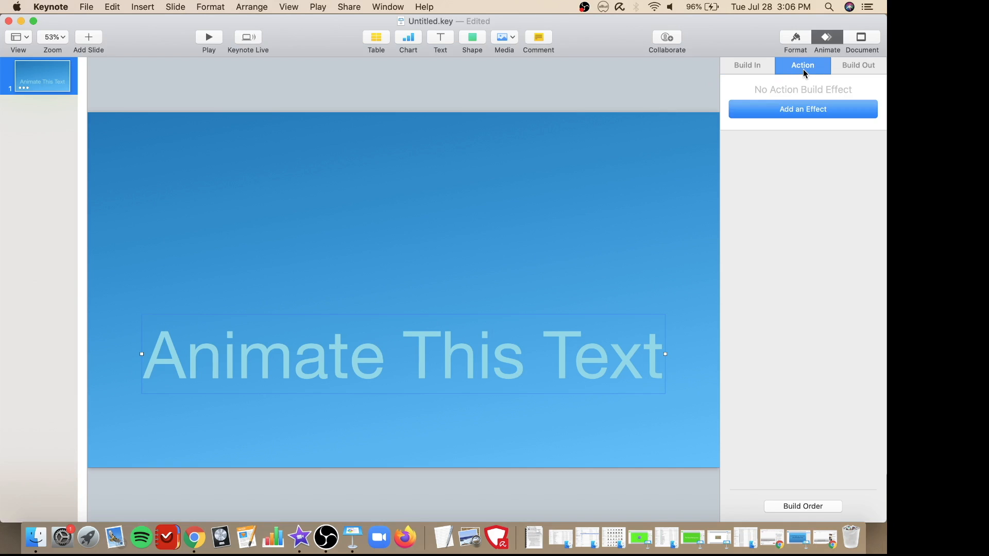
pyautogui.click(803, 109)
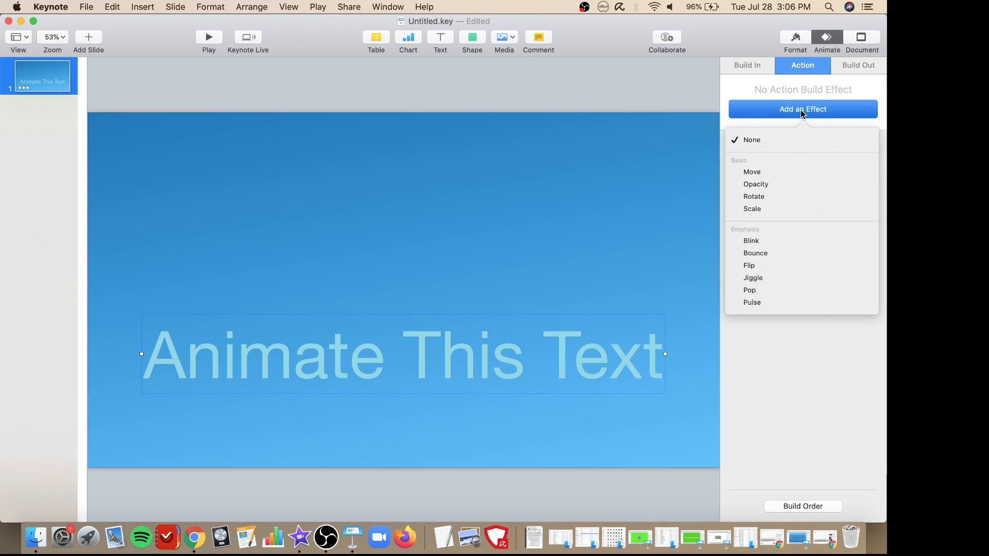
pyautogui.moveTo(782, 183)
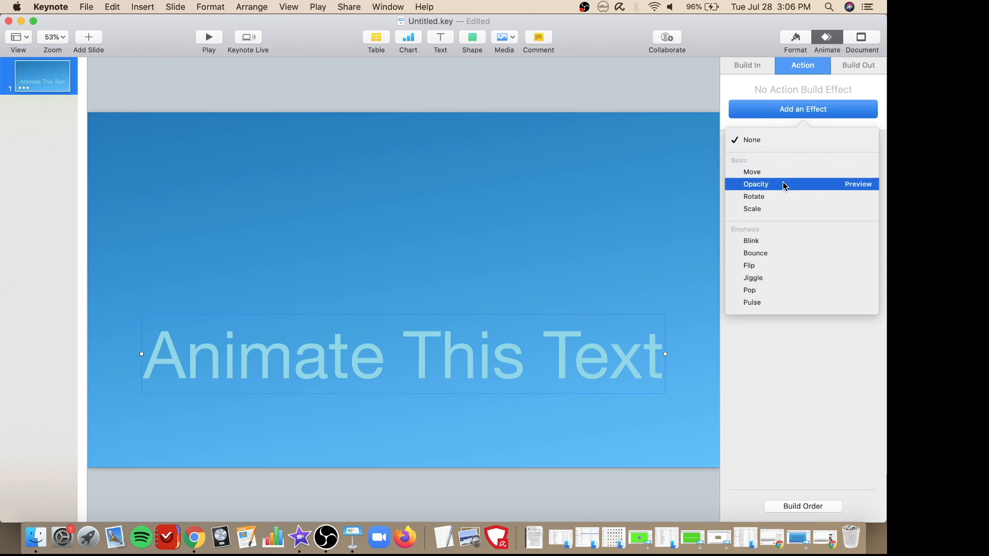
pyautogui.click(755, 183)
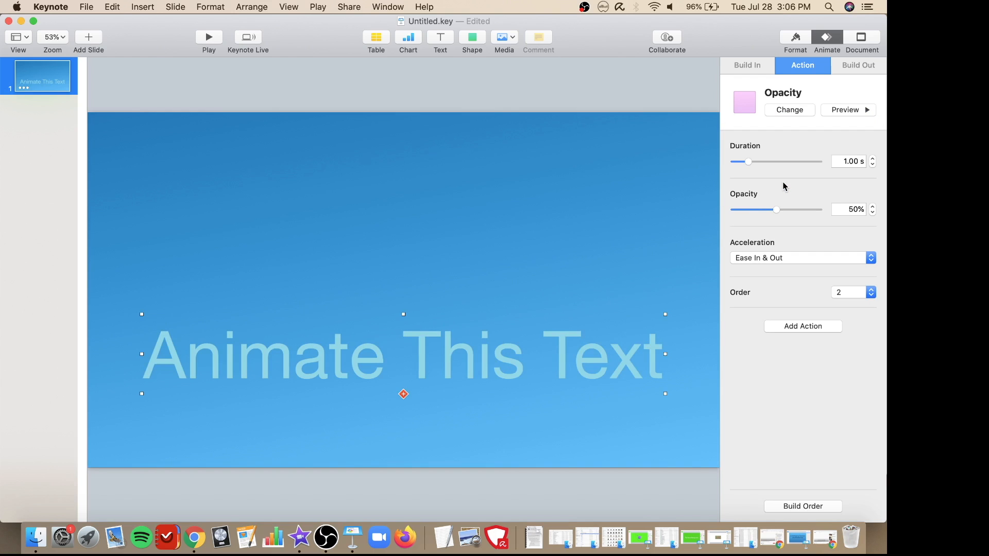
pyautogui.moveTo(748, 161); pyautogui.dragTo(761, 162)
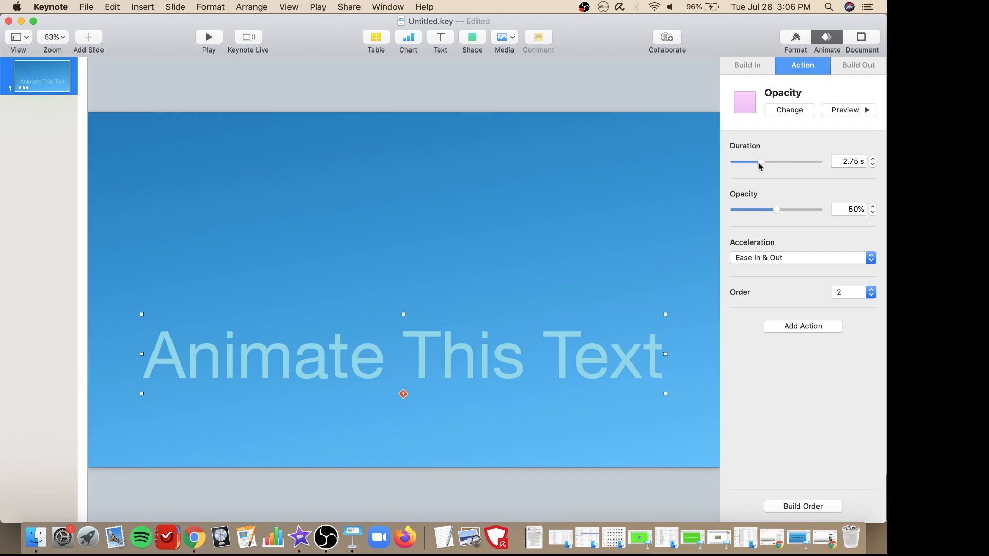
# Replace it with Scale, then a 3-second Blink with three blinks, and preview
pyautogui.click(789, 109)
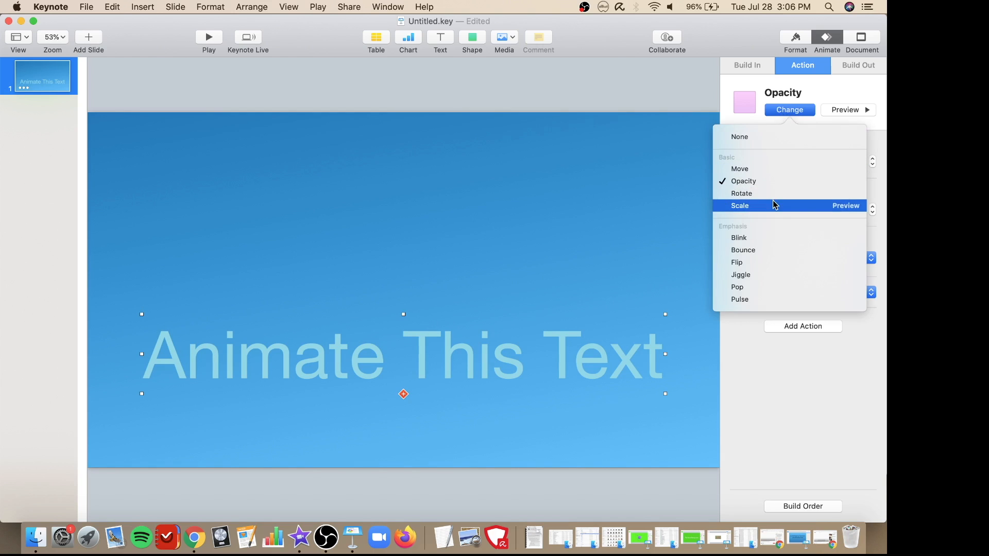
pyautogui.click(739, 205)
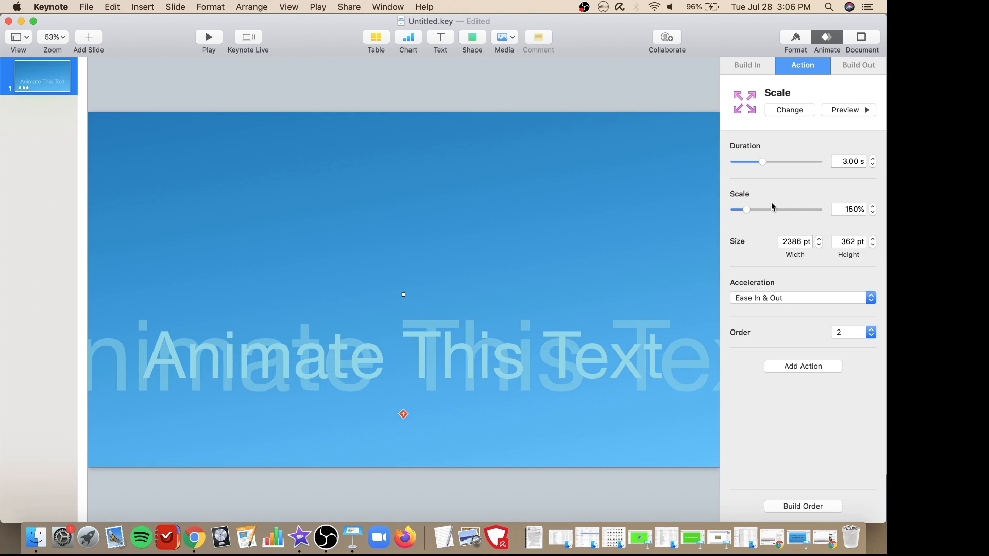
pyautogui.moveTo(778, 167)
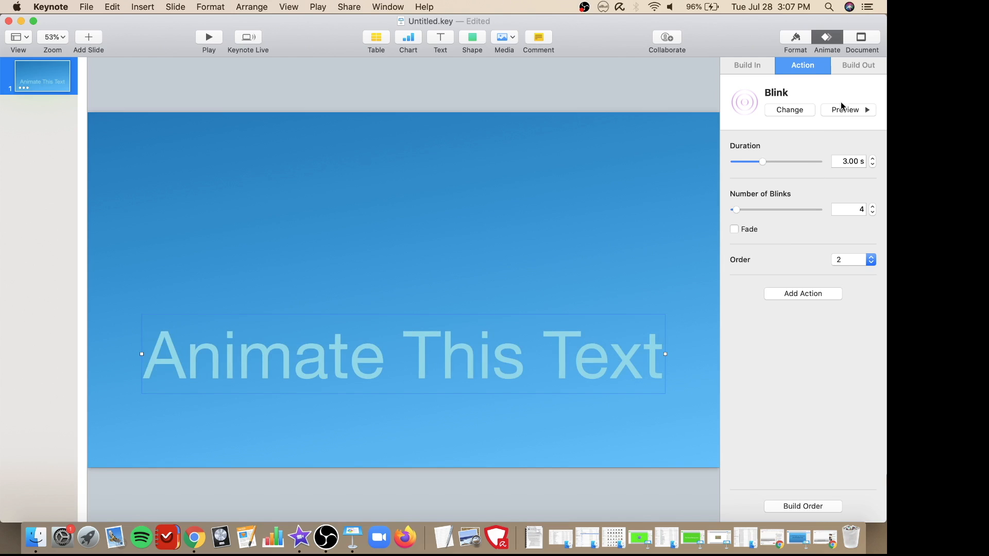
pyautogui.moveTo(744, 212)
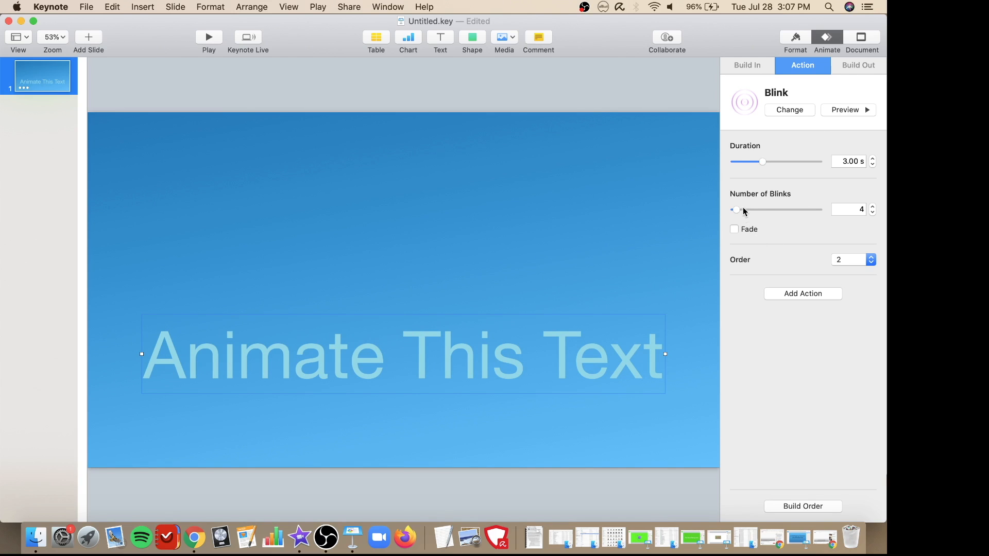
pyautogui.moveTo(873, 217)
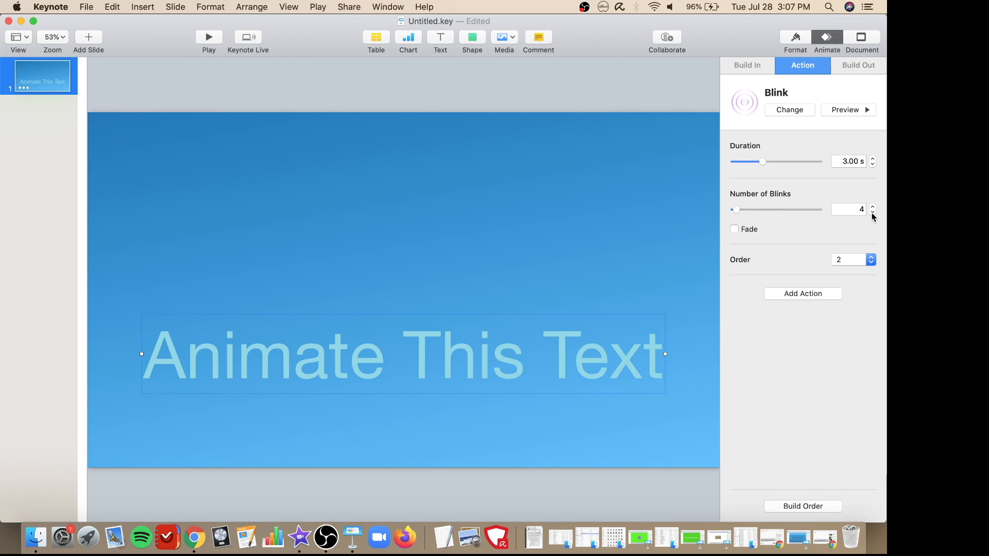
pyautogui.click(874, 212)
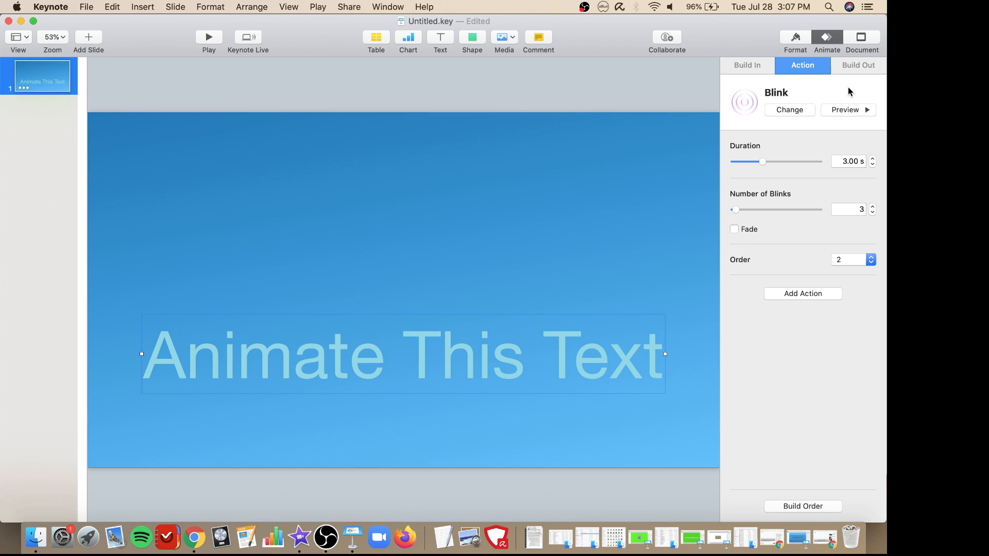
pyautogui.click(848, 109)
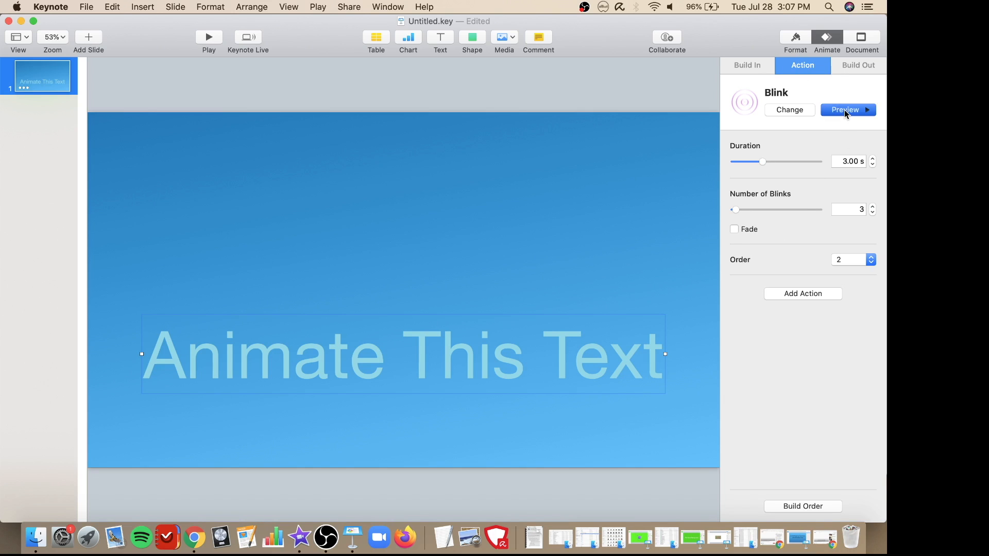
pyautogui.click(845, 109)
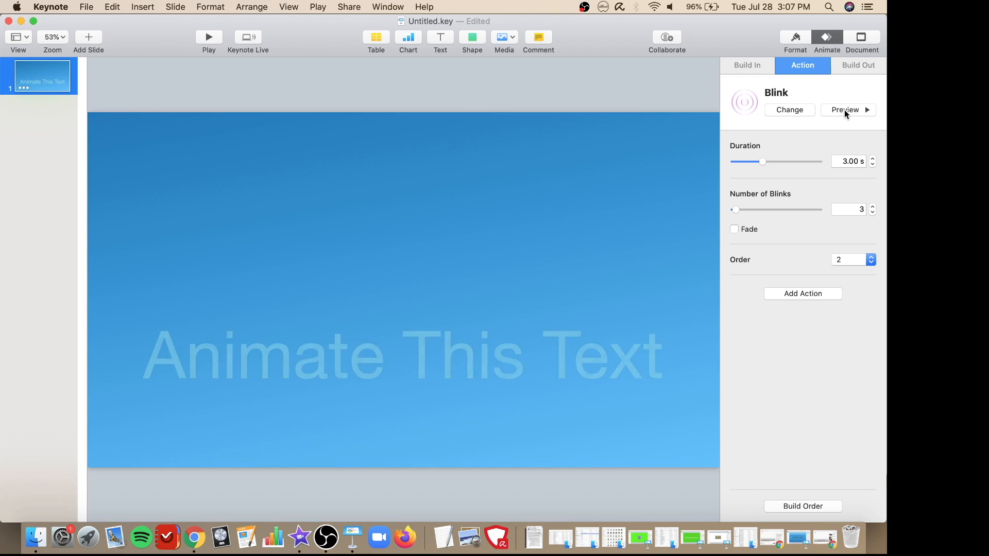
pyautogui.click(403, 354)
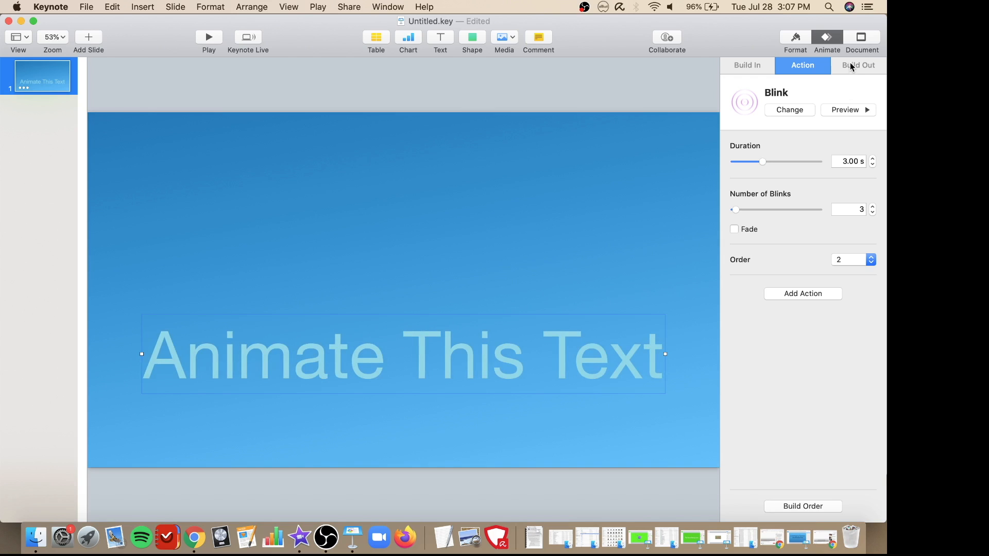
# Set the caption's build-out effect to Dissolve
pyautogui.click(857, 65)
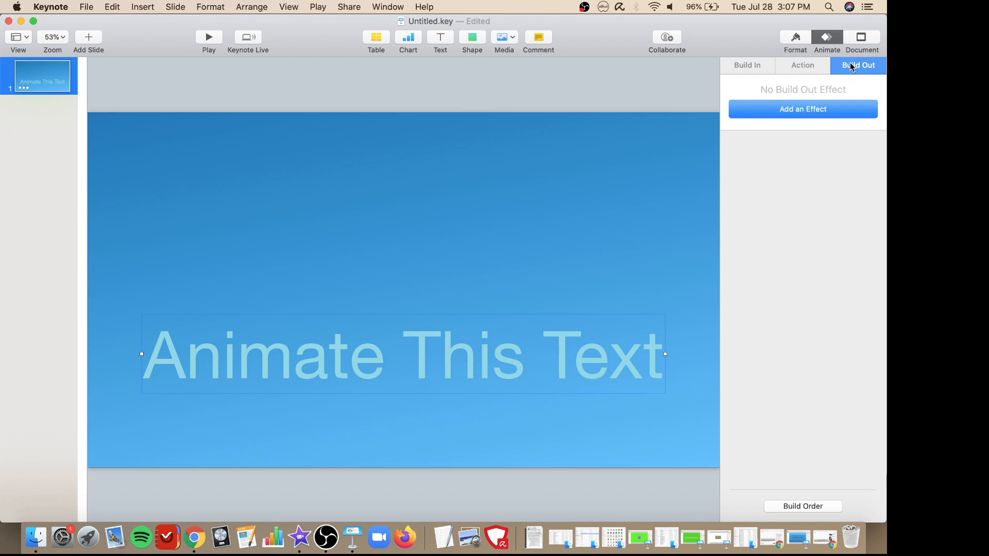
pyautogui.moveTo(818, 98)
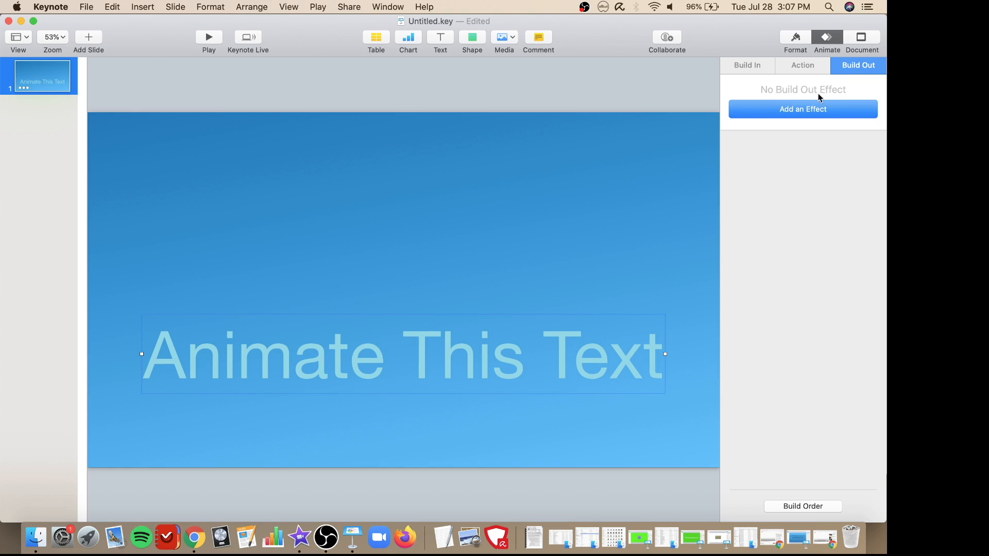
pyautogui.click(803, 109)
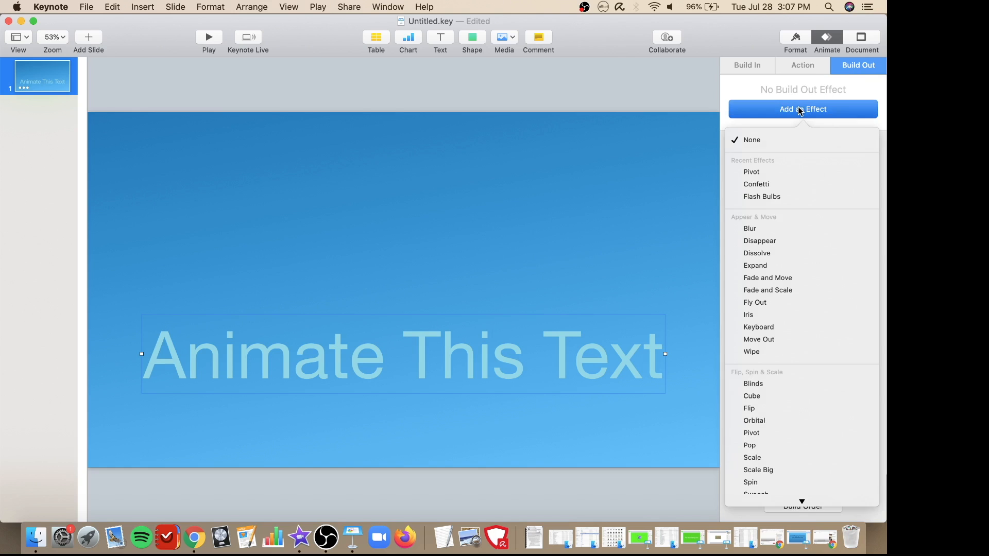
pyautogui.moveTo(782, 253)
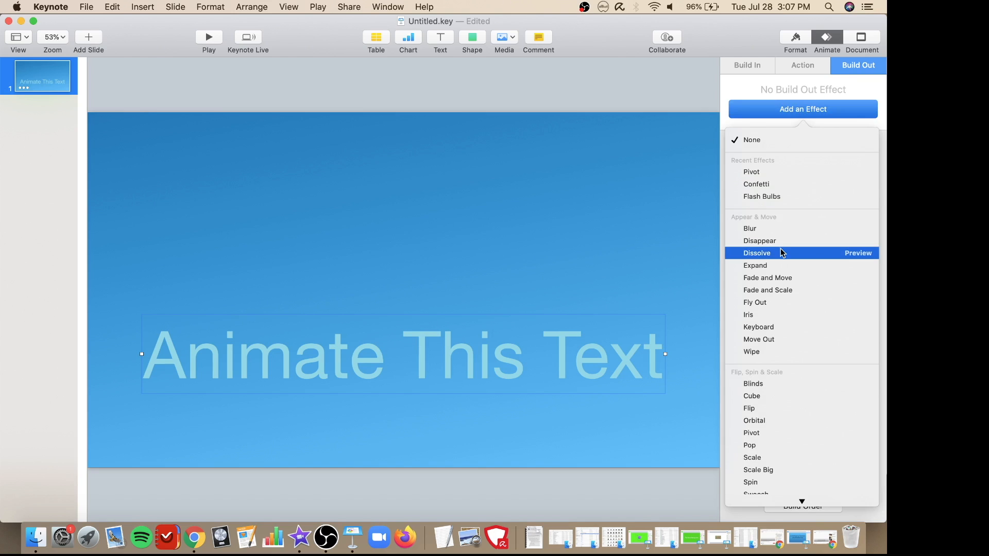
pyautogui.click(756, 253)
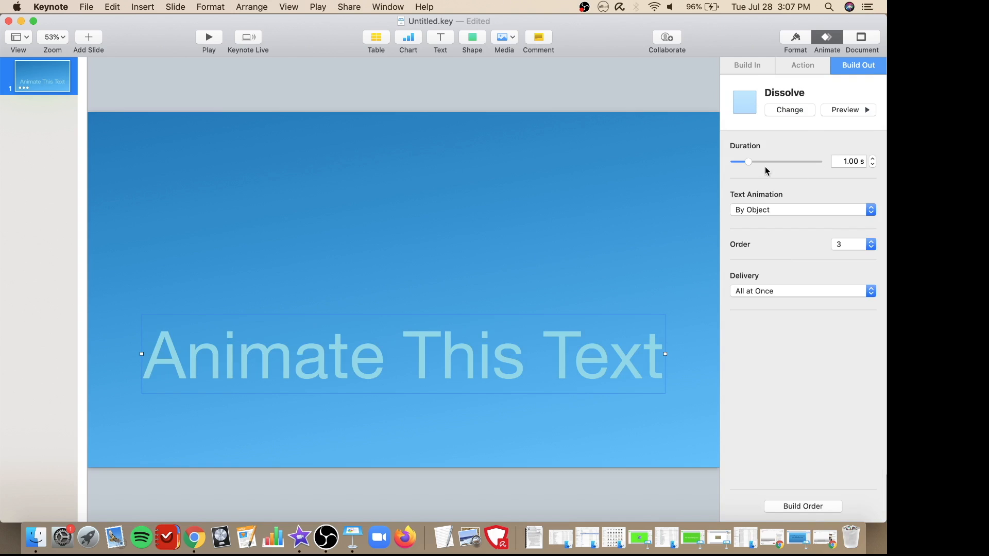
# Raise the Dissolve build-out duration to 2.00 s and preview it
pyautogui.click(872, 158)
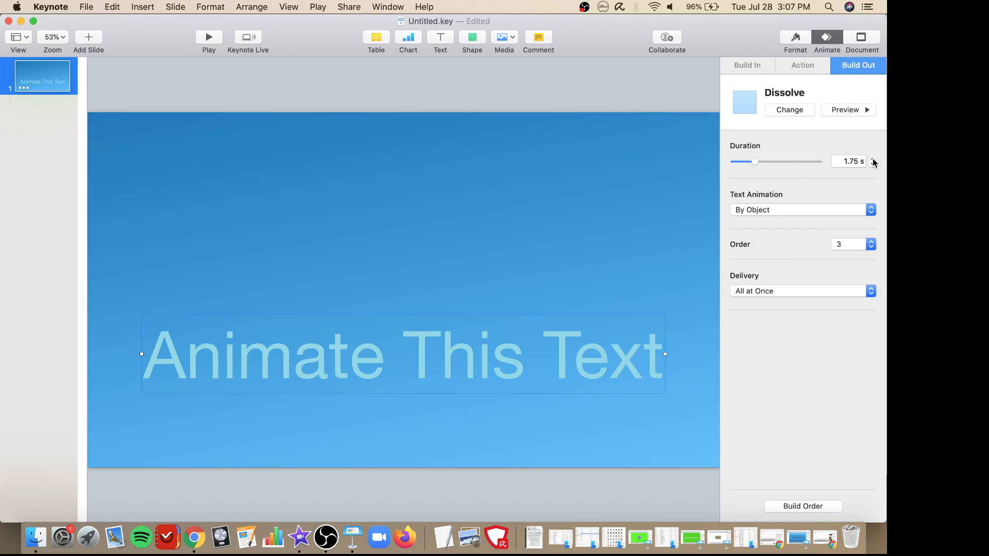
pyautogui.click(874, 158)
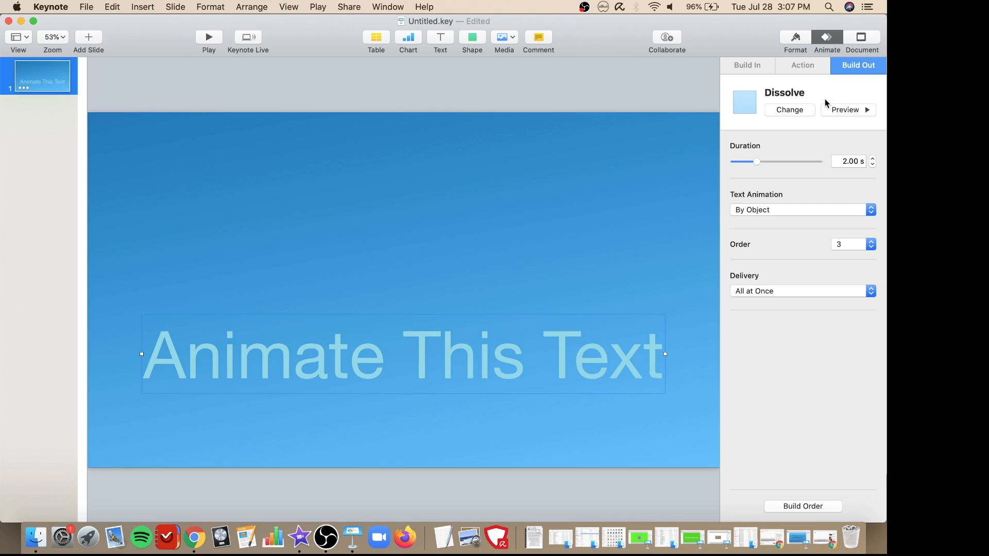
pyautogui.click(845, 110)
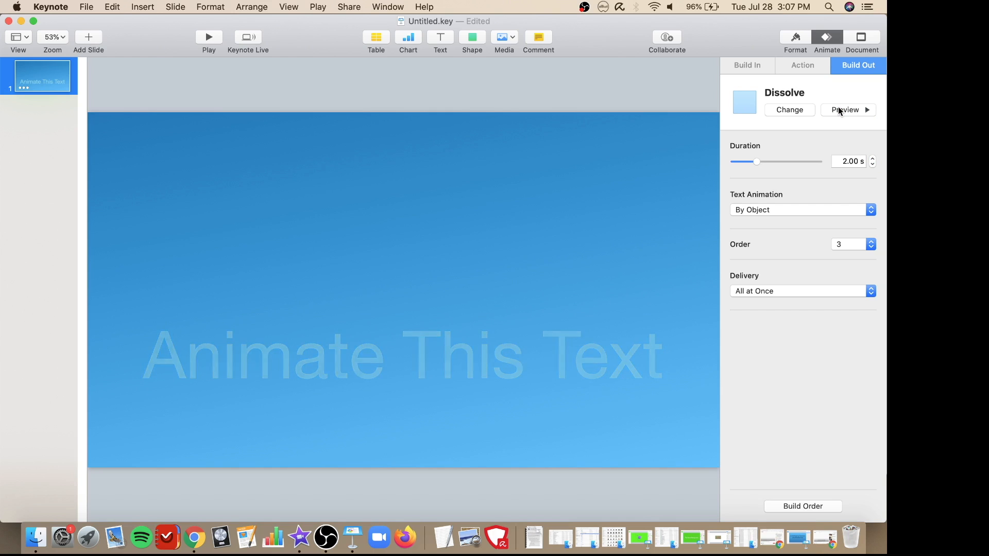
pyautogui.click(402, 354)
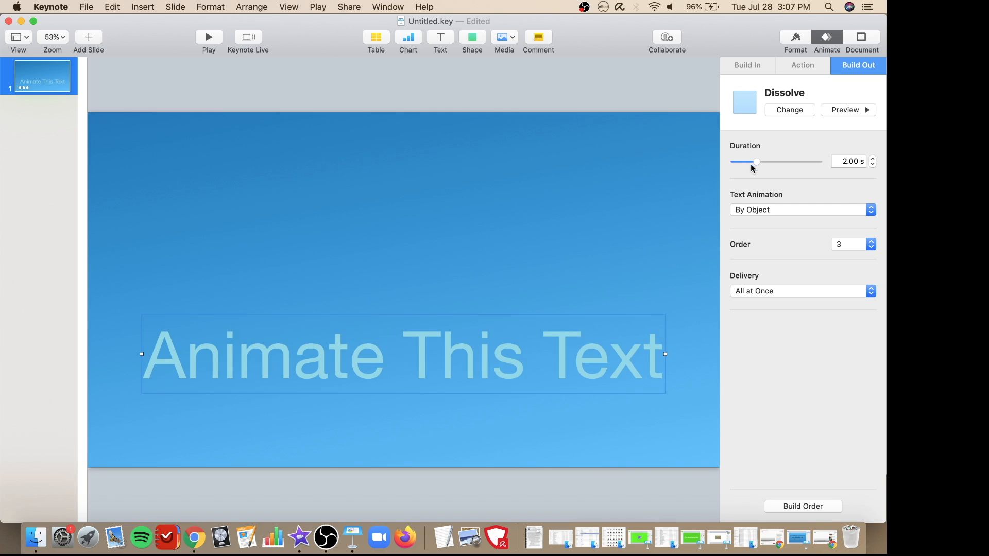
pyautogui.click(789, 110)
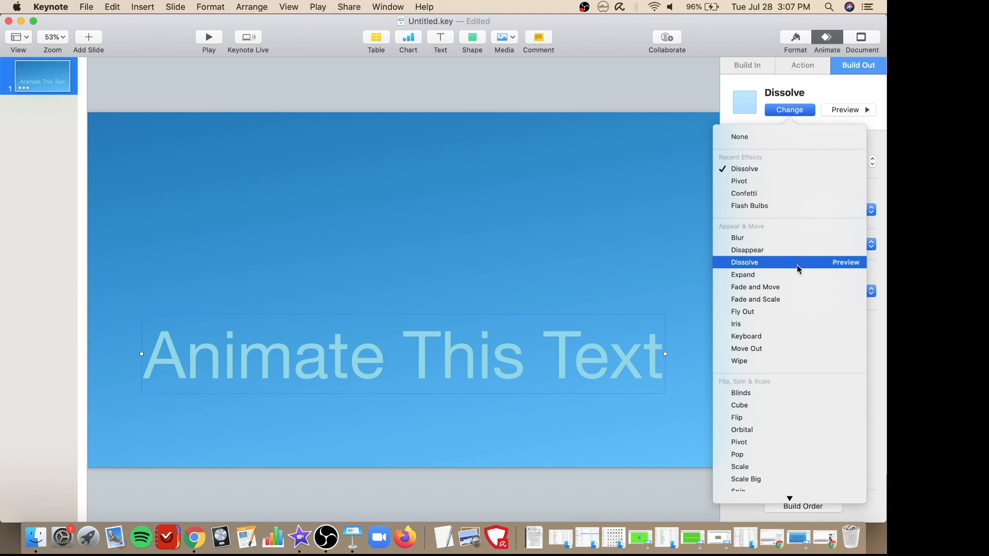
pyautogui.click(743, 311)
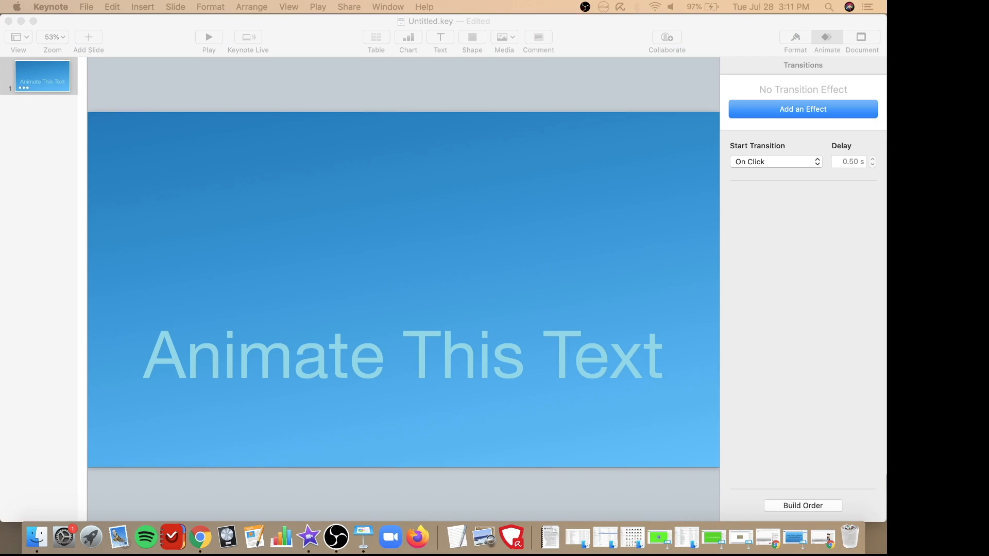
pyautogui.moveTo(770, 380)
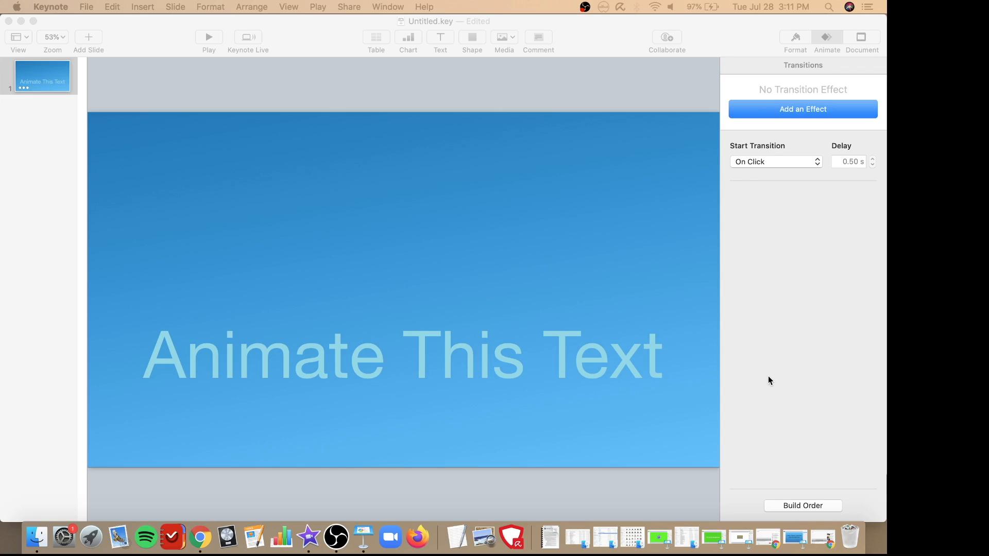
pyautogui.click(802, 505)
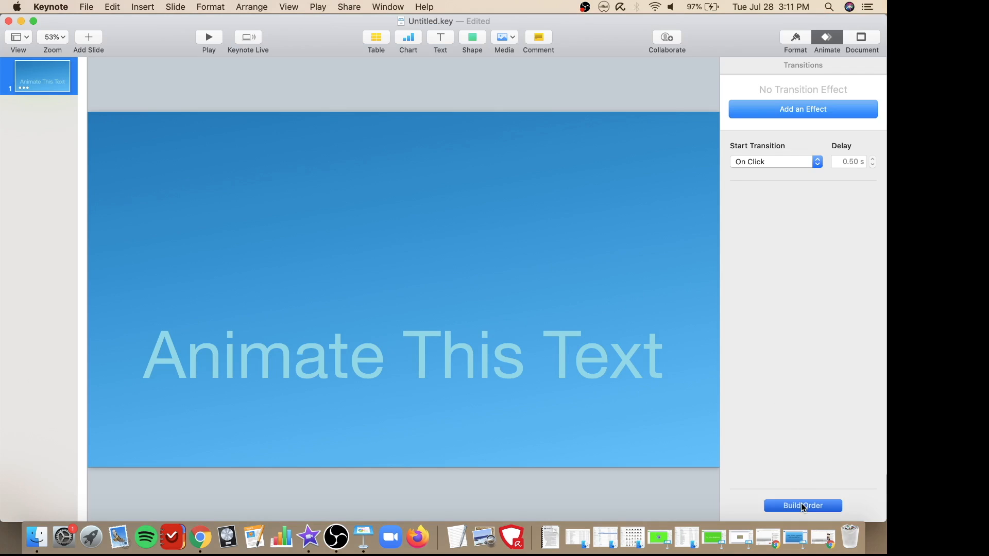
pyautogui.click(802, 505)
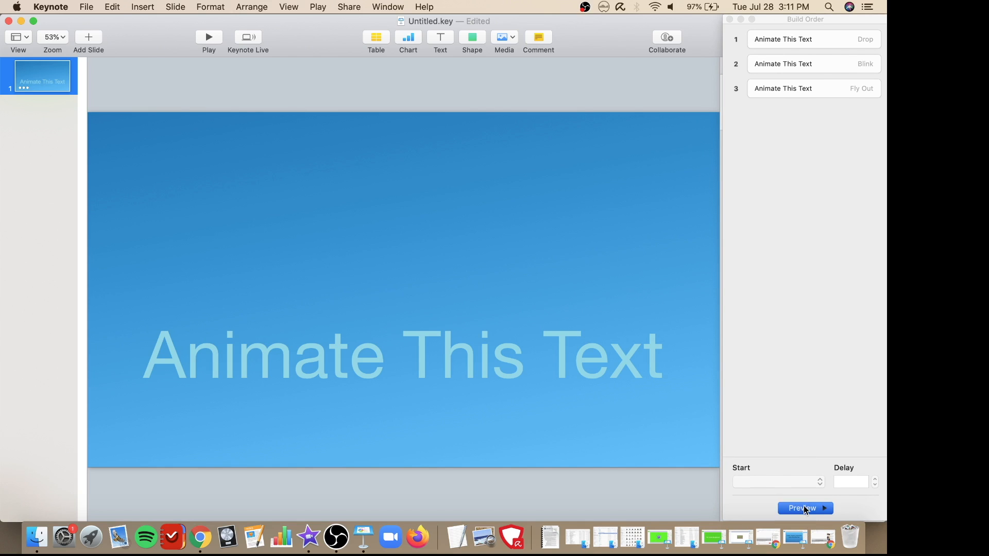
pyautogui.click(804, 508)
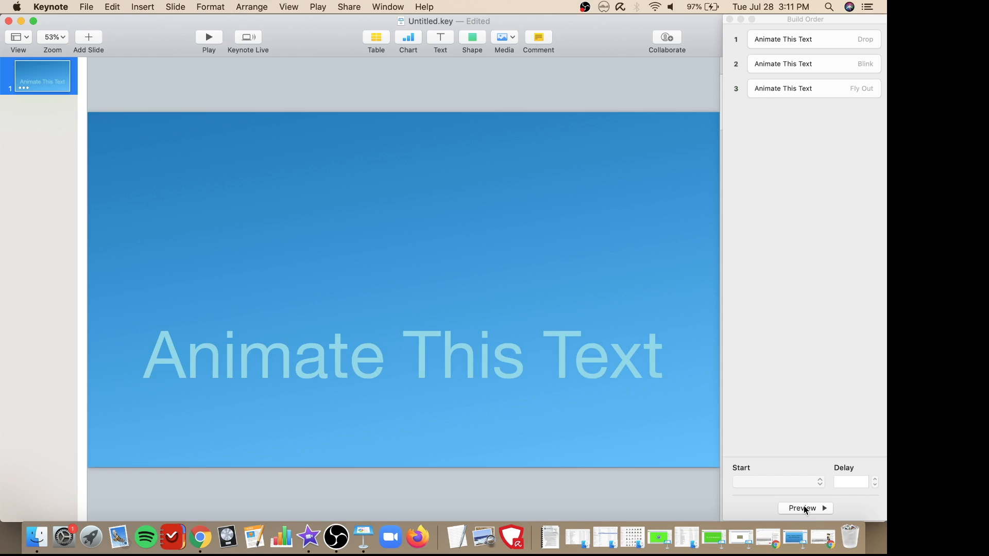
pyautogui.click(801, 508)
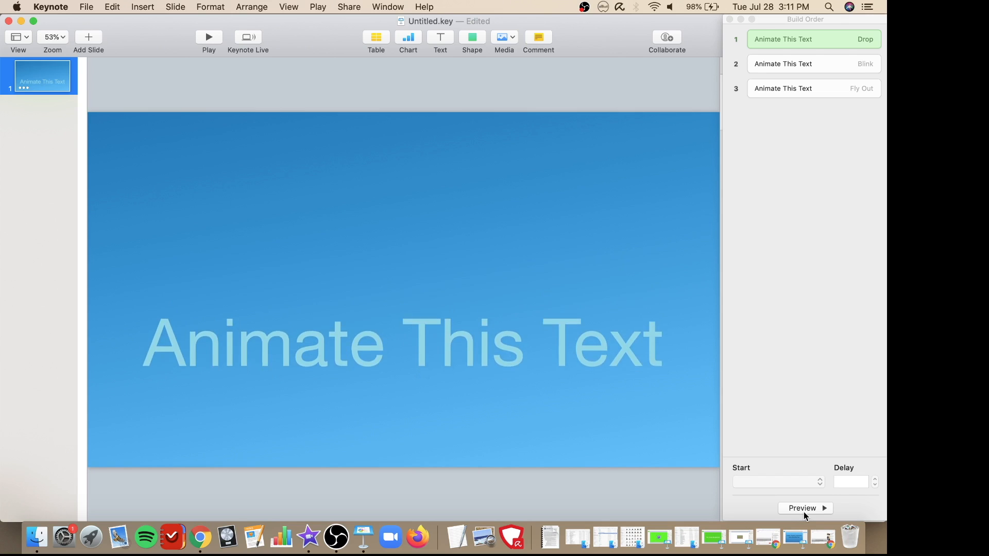
pyautogui.click(783, 62)
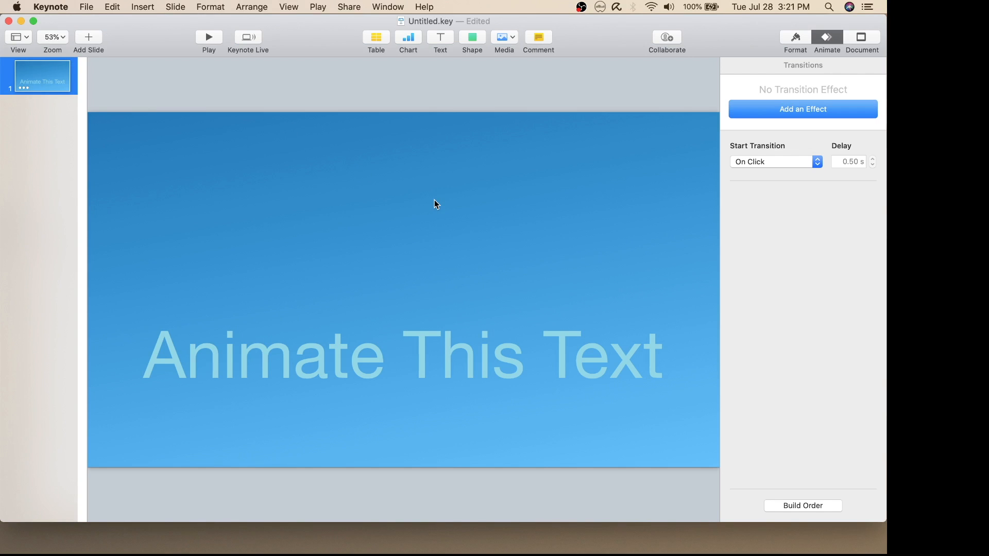
pyautogui.moveTo(139, 59)
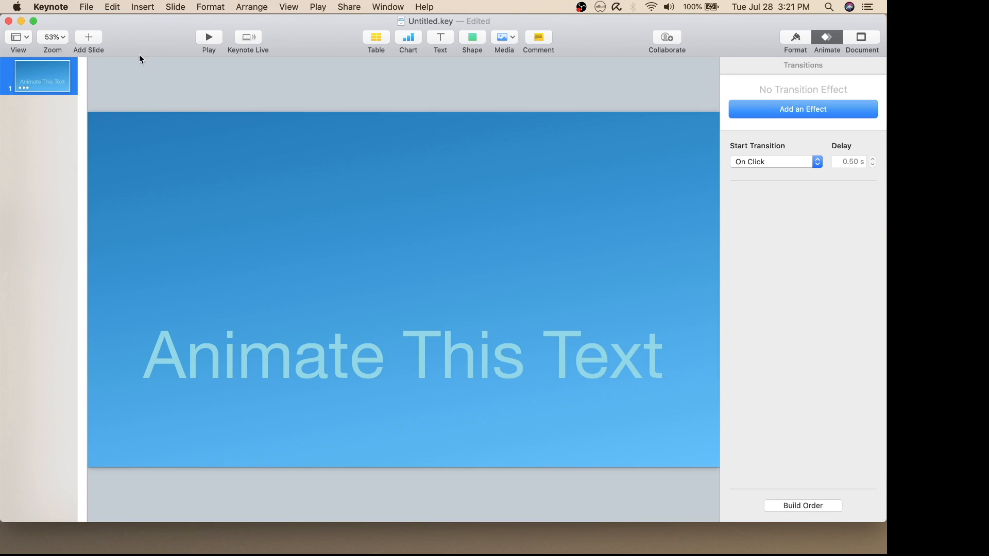
# Export the presentation as the 1080p movie AnimatedTextDemo.m4v
pyautogui.click(87, 7)
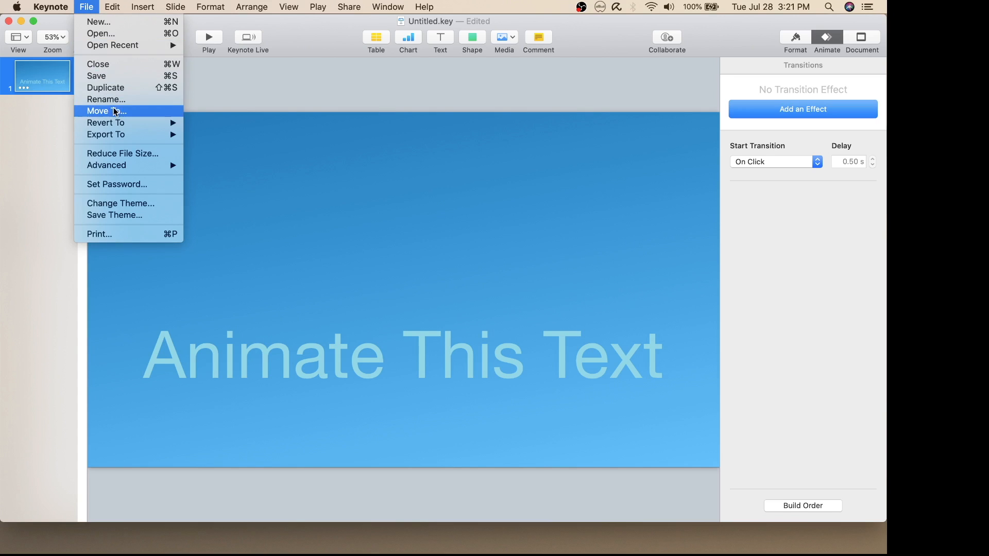
pyautogui.moveTo(107, 134)
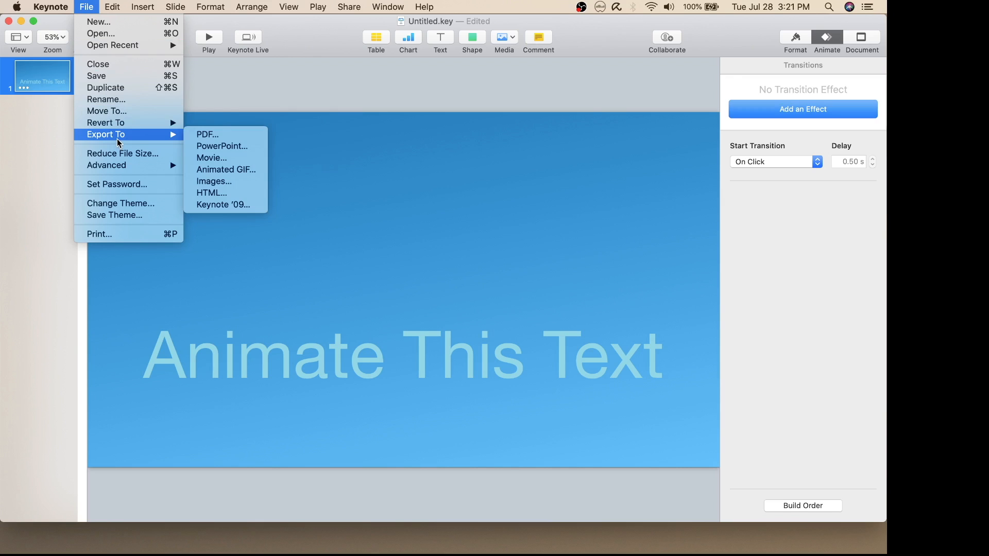
pyautogui.moveTo(211, 157)
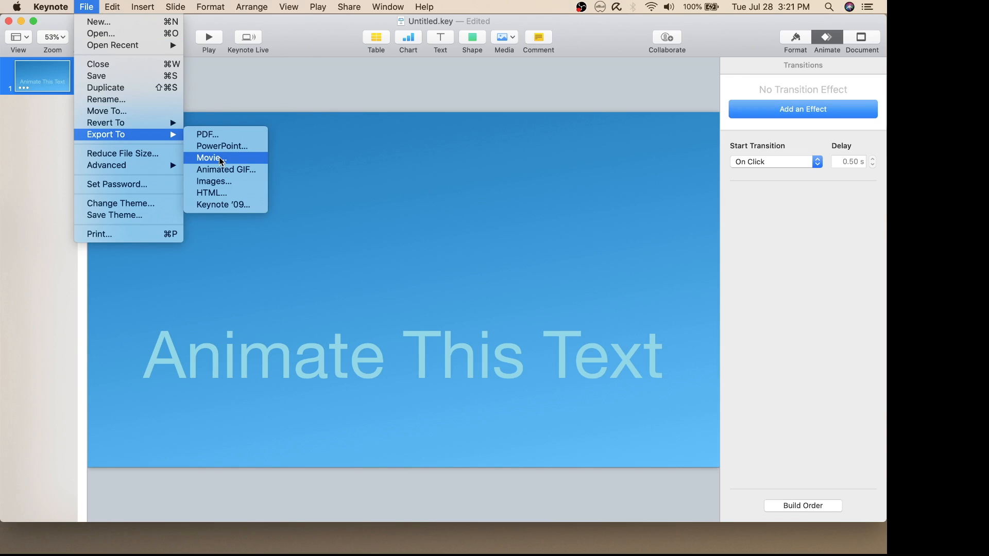
pyautogui.click(208, 157)
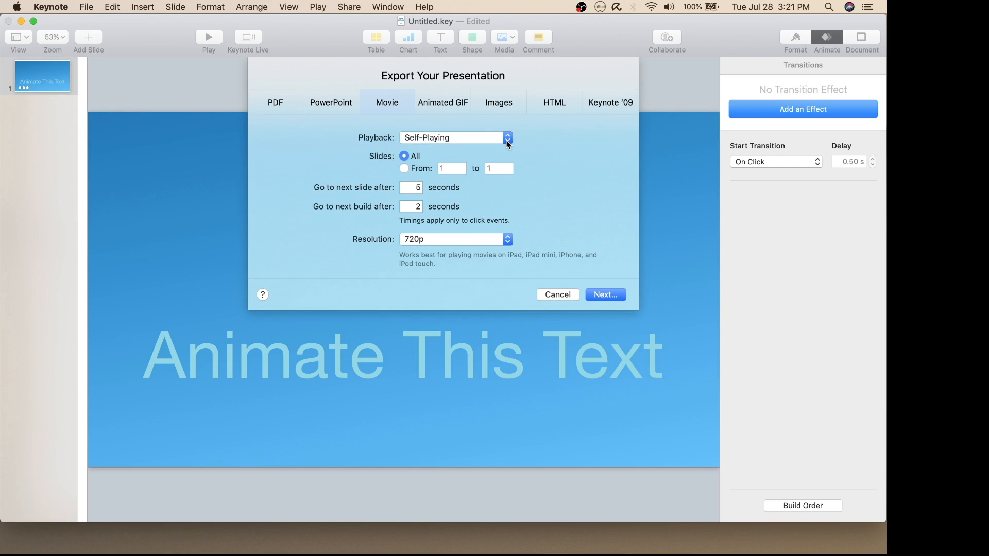
pyautogui.moveTo(608, 200)
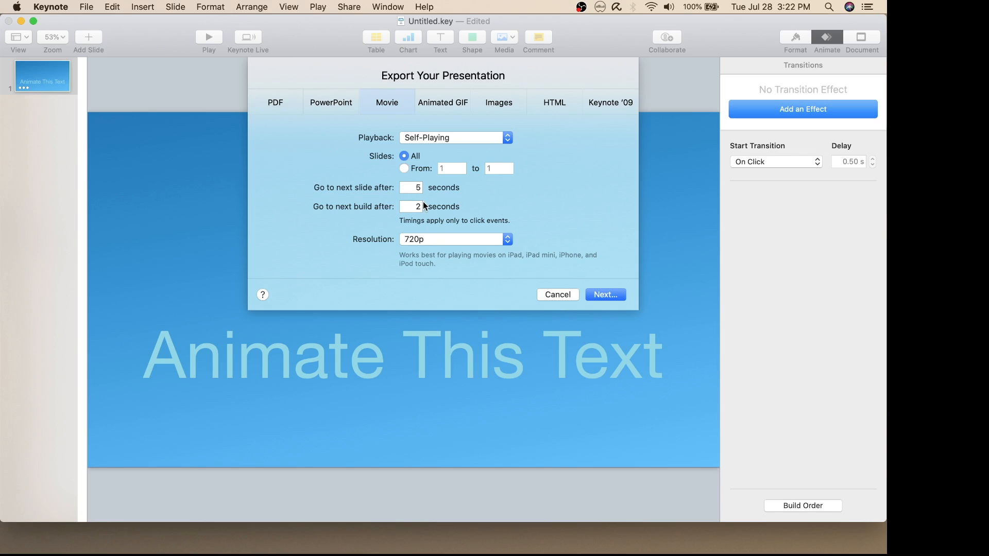
pyautogui.click(455, 238)
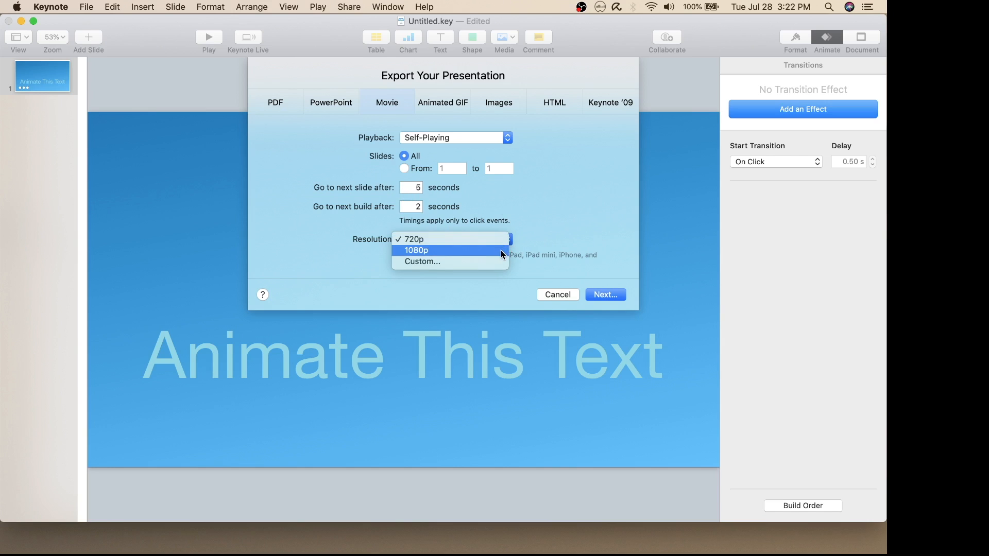
pyautogui.click(415, 249)
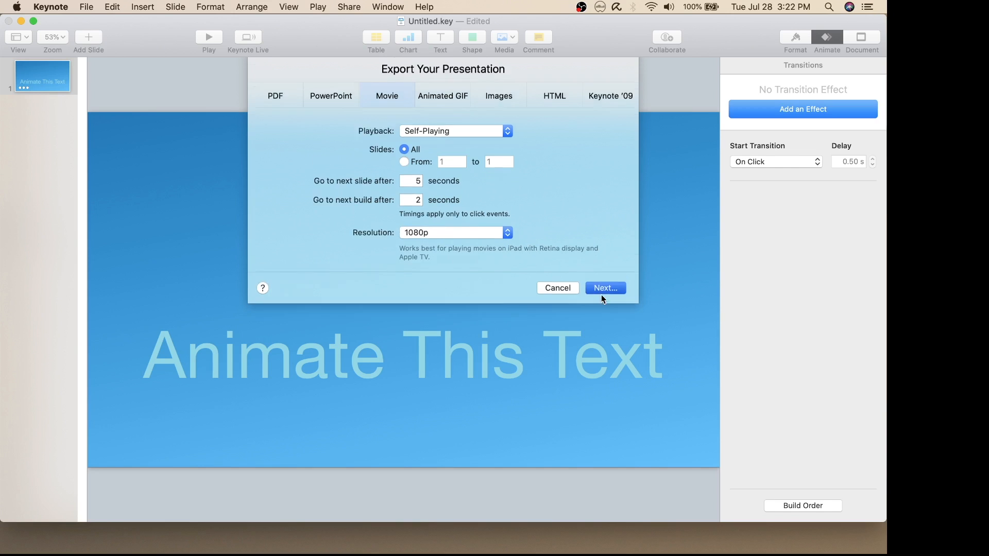
pyautogui.click(604, 287)
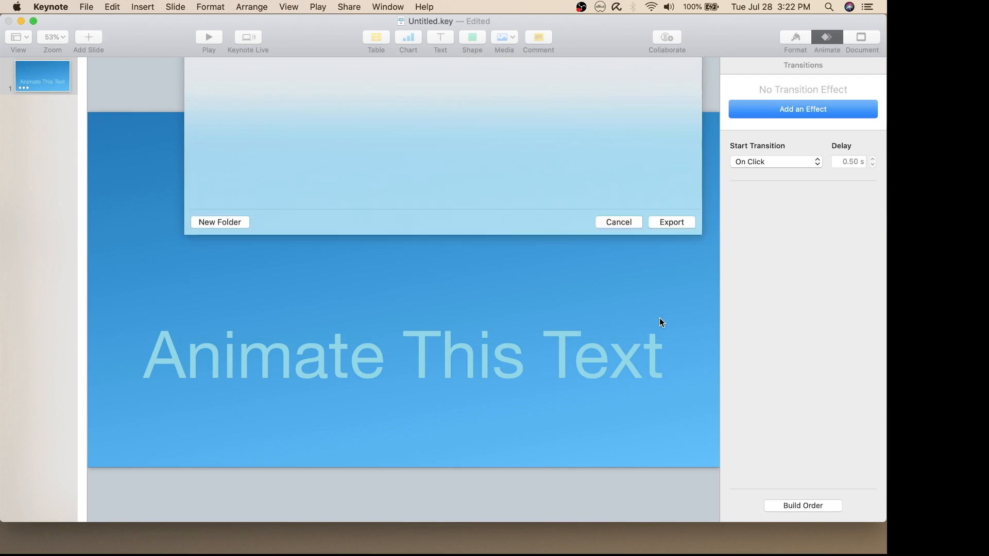
pyautogui.click(671, 222)
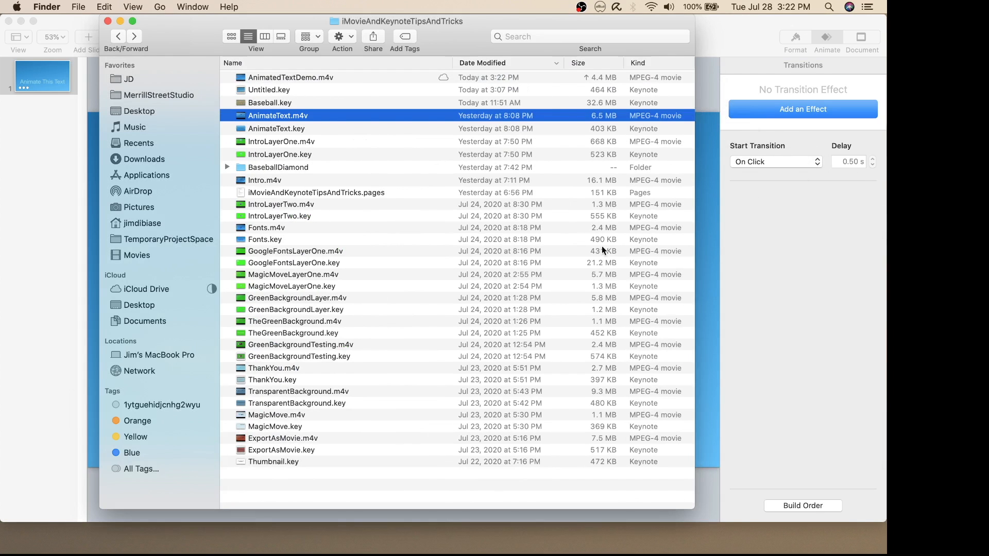
# Open AnimatedTextDemo.m4v from the iMovieAndKeynoteTipsAndTricks folder in QuickTime Player
pyautogui.click(291, 77)
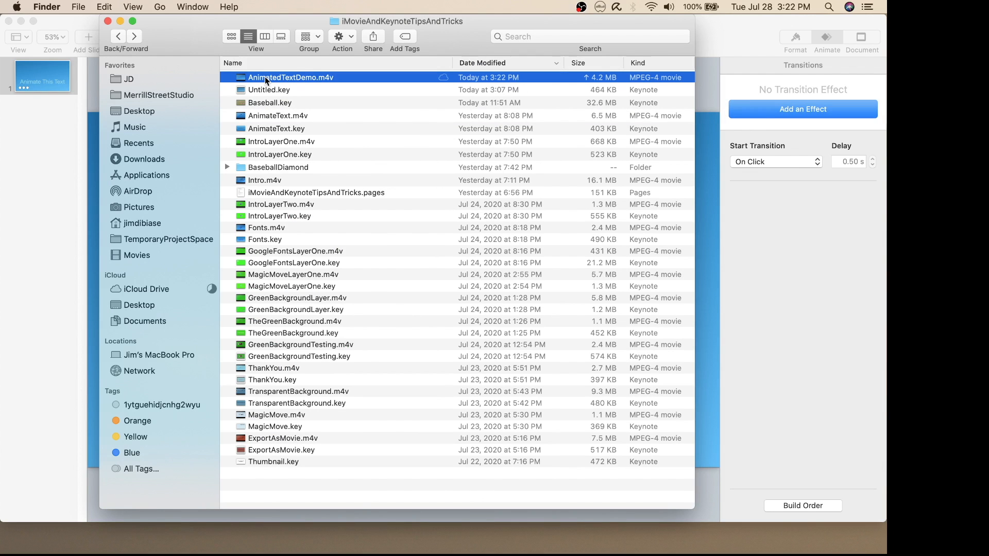
pyautogui.doubleClick(290, 77)
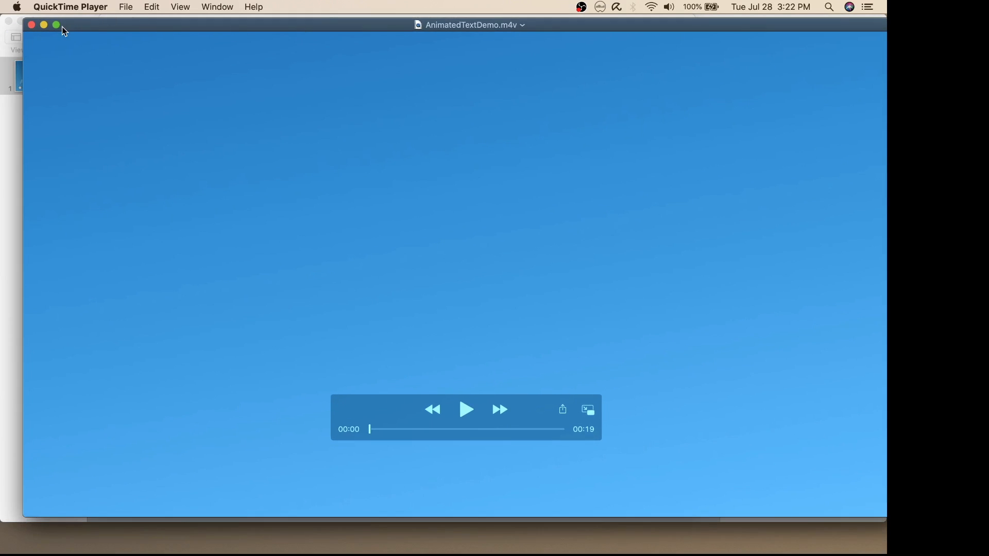
# Watch the 19-second AnimatedTextDemo.m4v in QuickTime Player
pyautogui.click(466, 409)
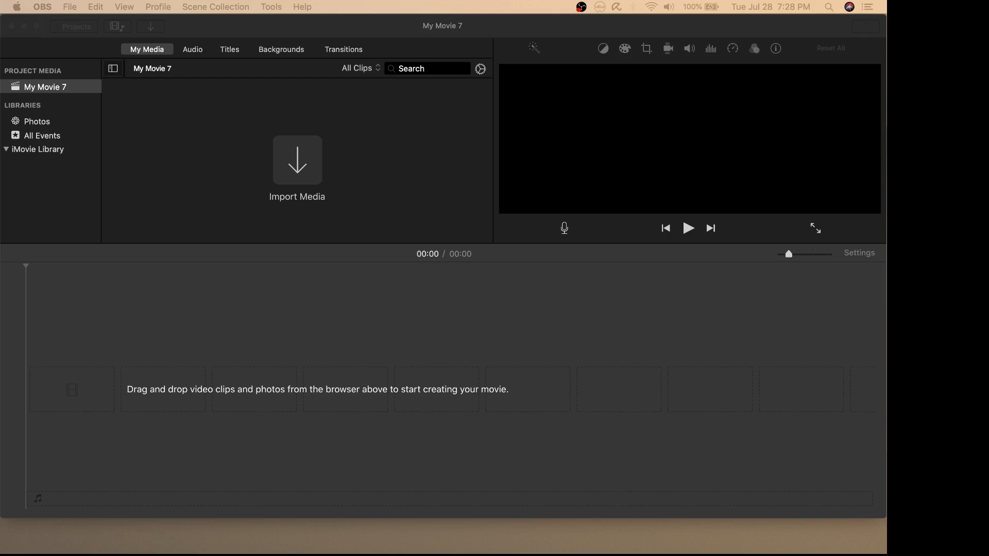
pyautogui.moveTo(382, 199)
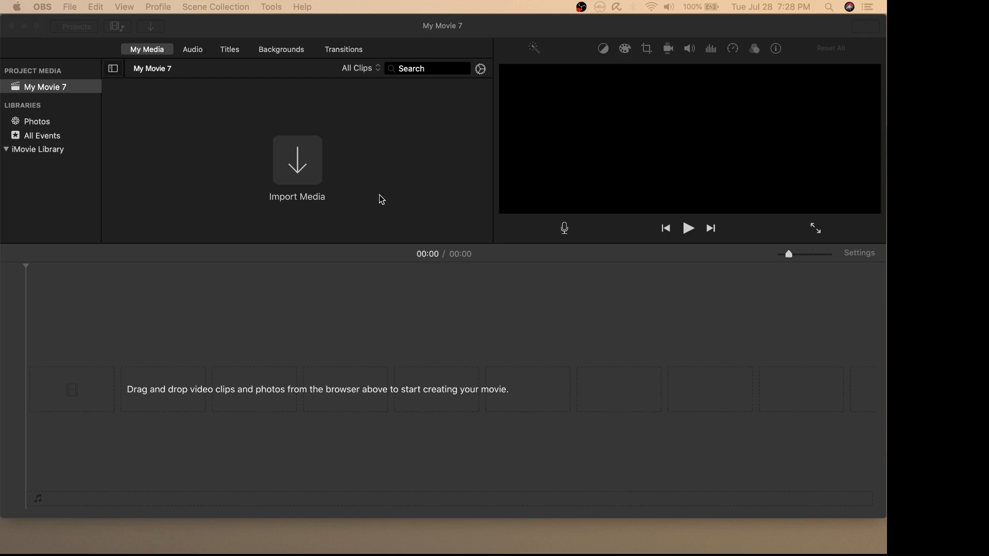
pyautogui.moveTo(364, 194)
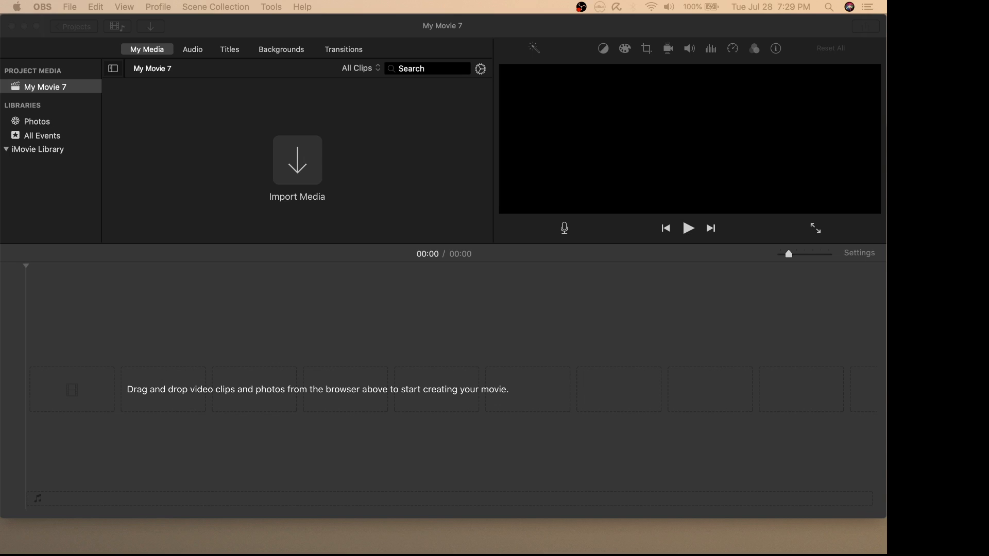
# Import AnimatedTextDemo.m4v into My Movie 7's media browser
pyautogui.click(297, 159)
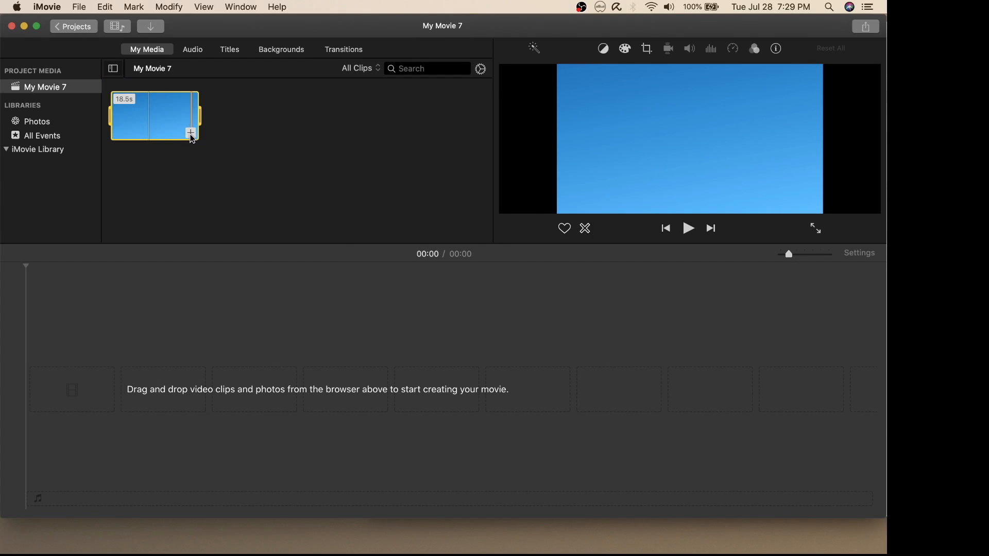
# Drag the 18.5-second blue text clip into the My Movie 7 timeline
pyautogui.moveTo(154, 117); pyautogui.dragTo(191, 396)
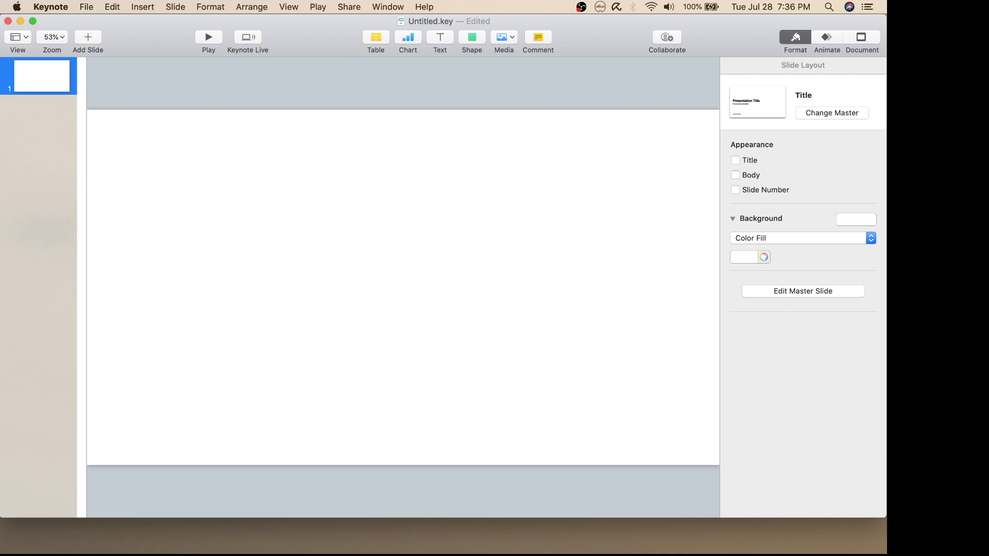
pyautogui.moveTo(716, 314)
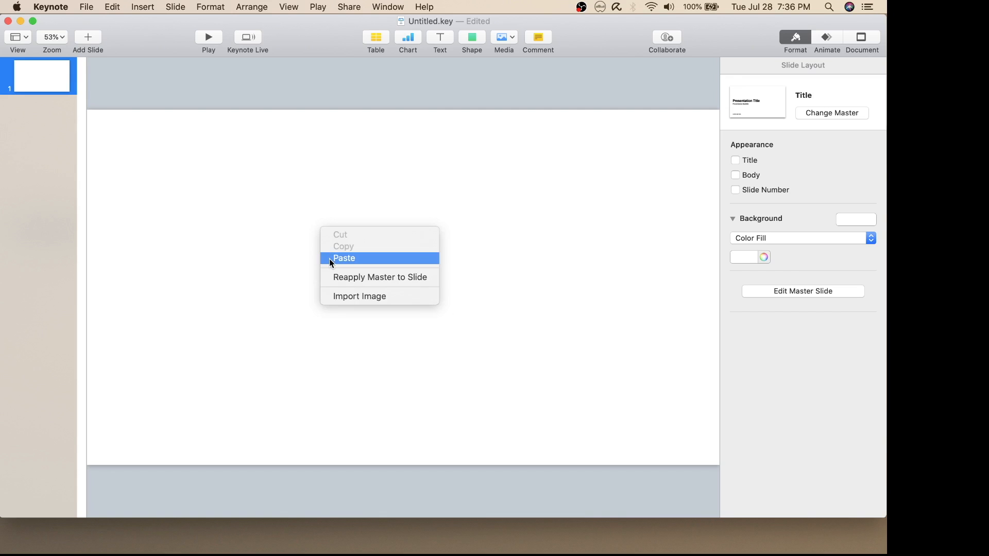
# Paste the baseball field photo and position it in the slide's top-right corner
pyautogui.click(344, 258)
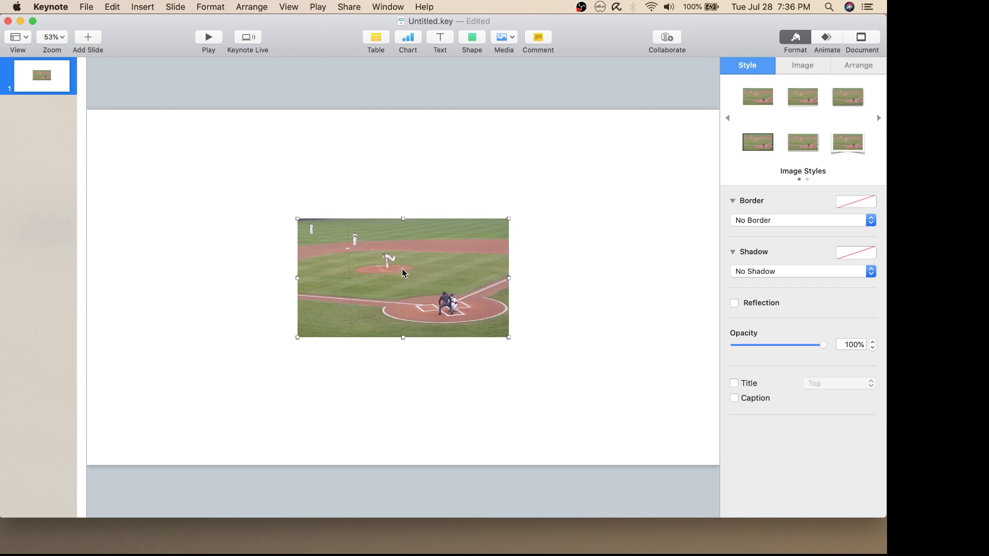
pyautogui.moveTo(403, 277); pyautogui.dragTo(216, 183)
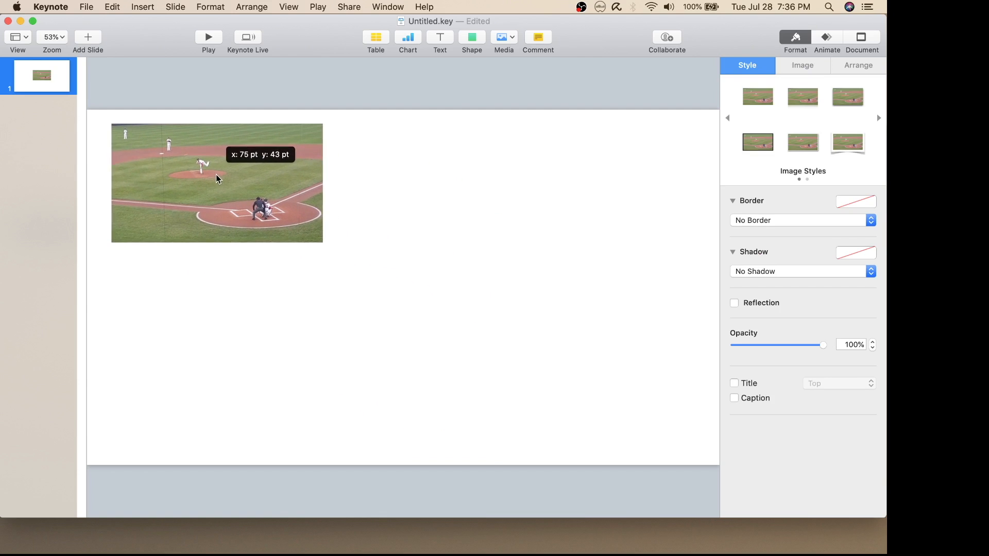
pyautogui.moveTo(322, 243); pyautogui.dragTo(288, 226)
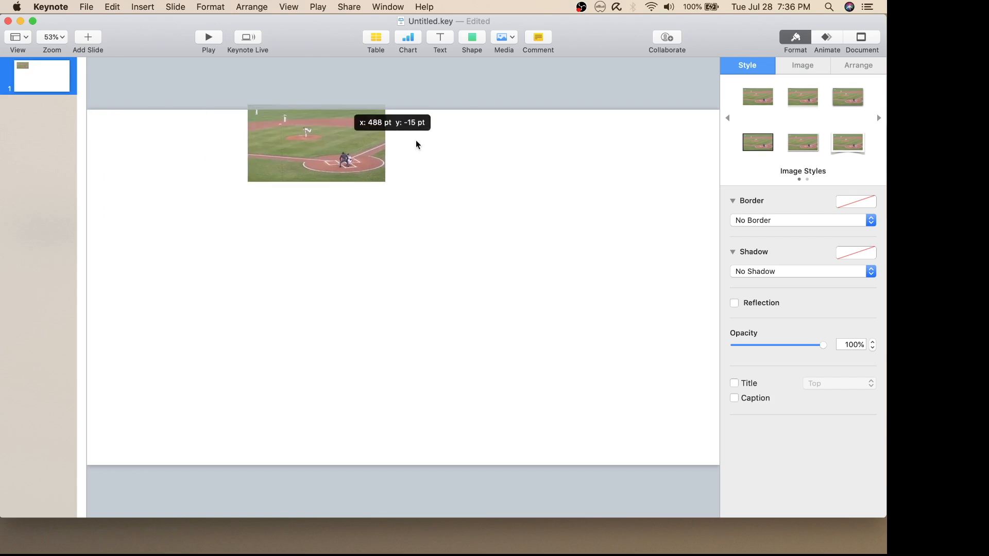
pyautogui.moveTo(315, 143); pyautogui.dragTo(618, 161)
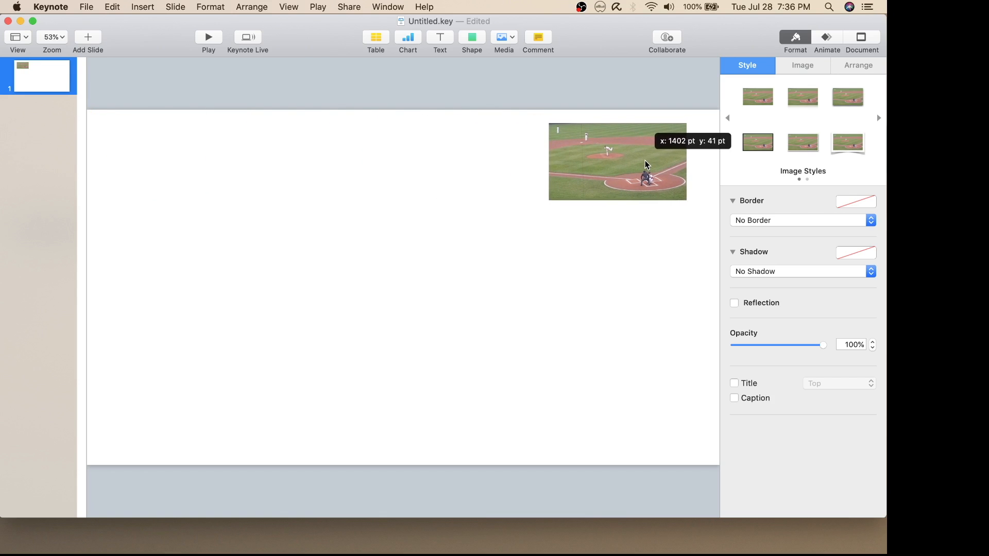
pyautogui.click(617, 161)
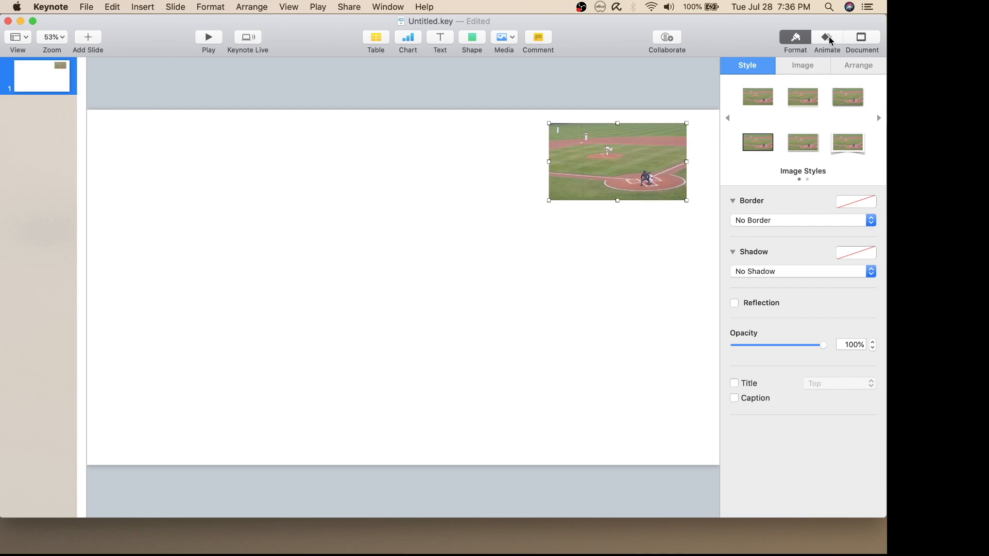
# Give the baseball photo an Appear build-in, Bounce action and Fade and Move build-out
pyautogui.click(826, 37)
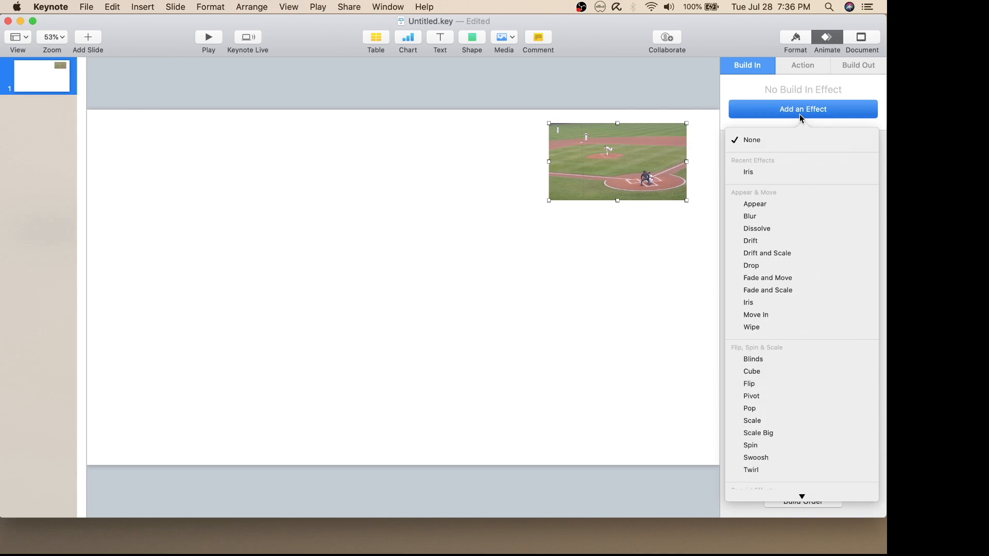
pyautogui.moveTo(763, 216)
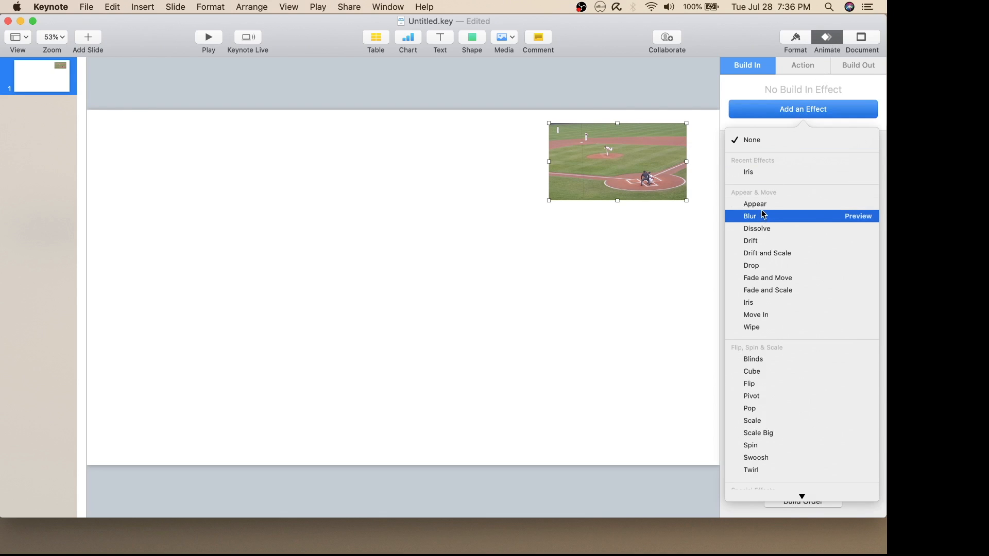
pyautogui.click(755, 204)
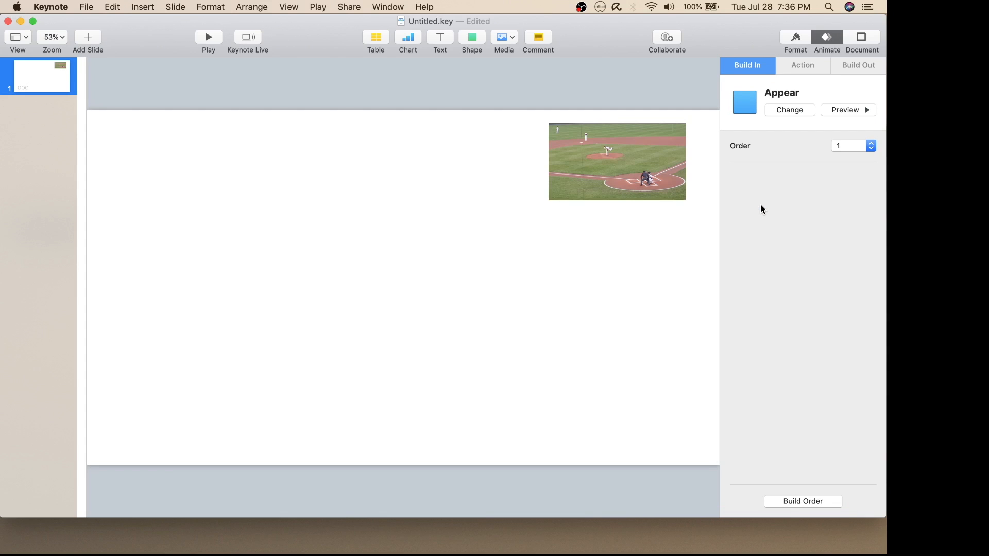
pyautogui.click(803, 65)
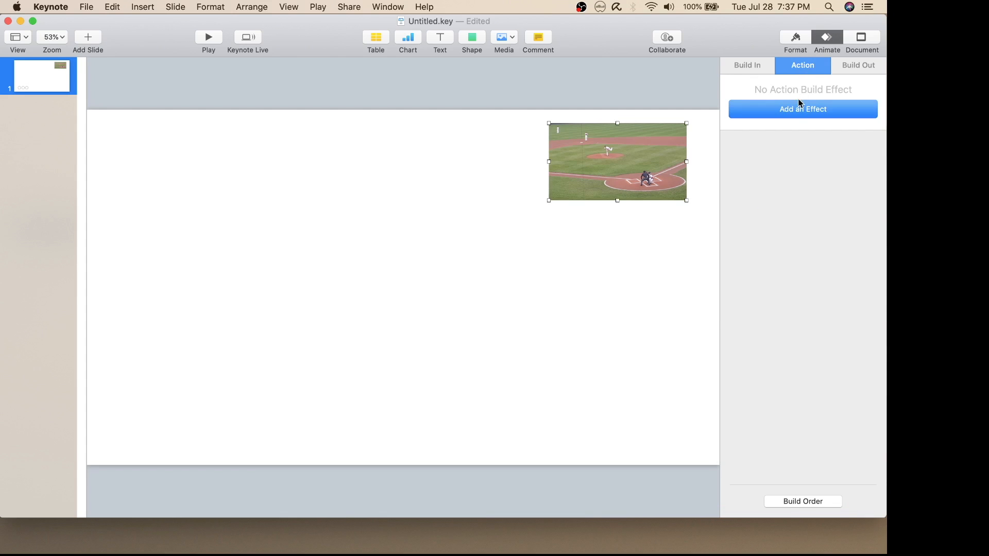
pyautogui.click(802, 109)
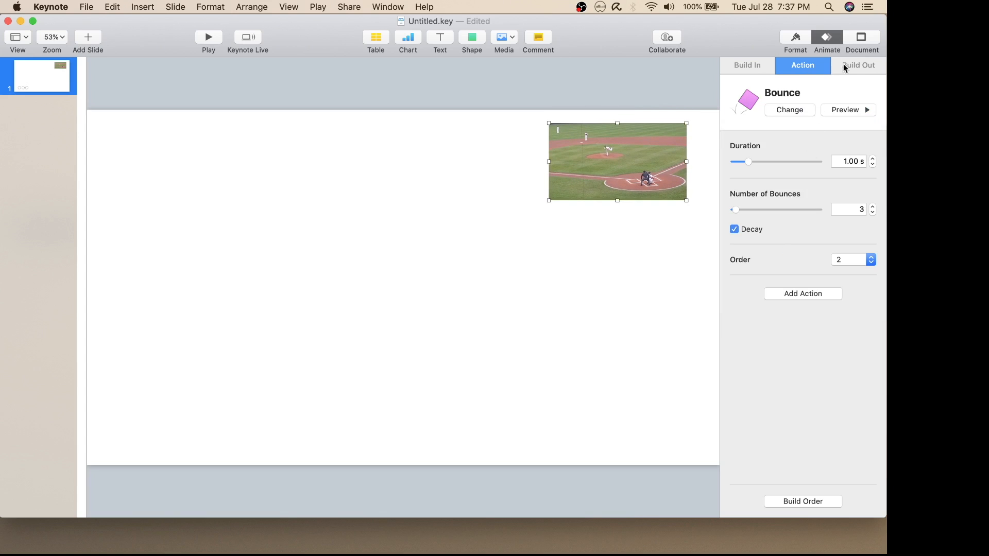
pyautogui.click(858, 65)
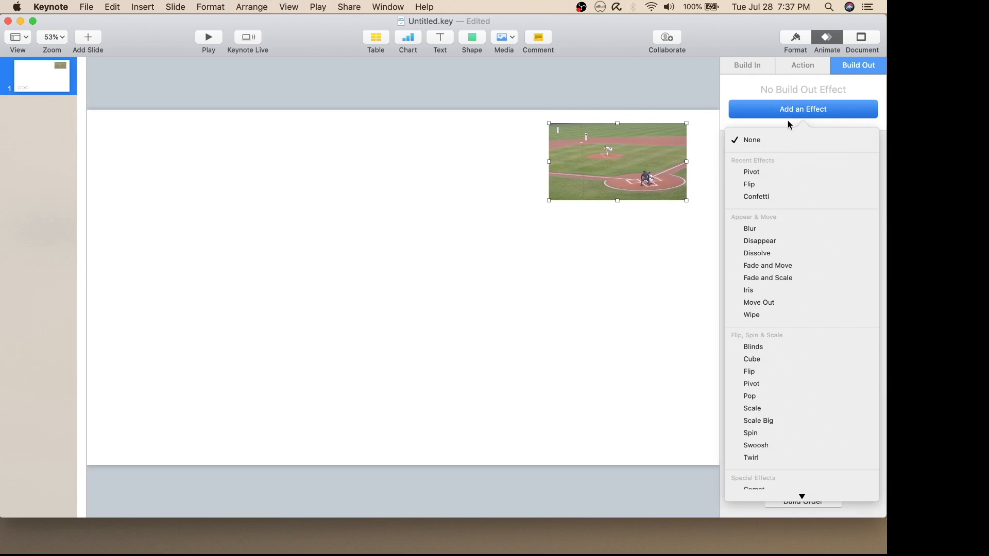
pyautogui.click(768, 264)
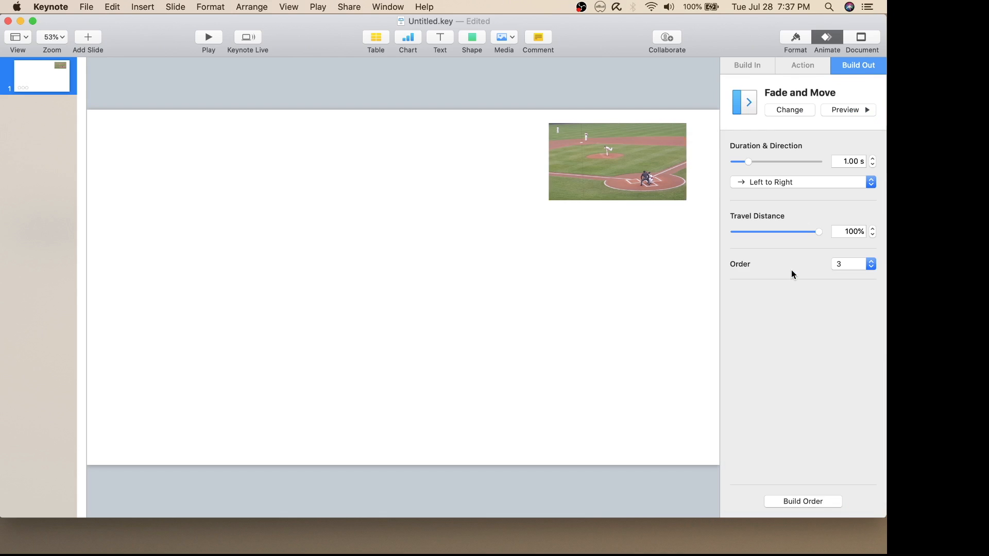
pyautogui.click(617, 162)
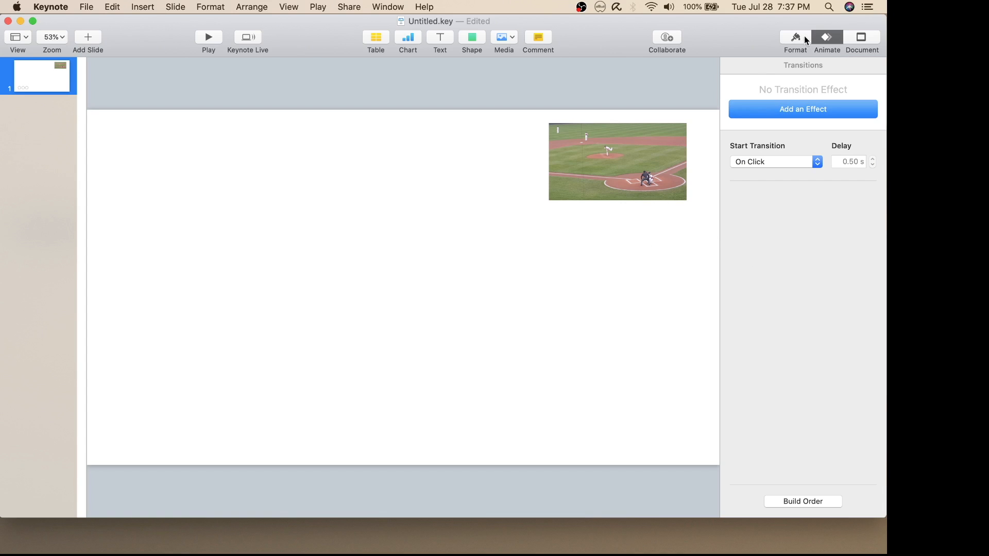
# Set the slide background Color Fill to bright green
pyautogui.click(795, 37)
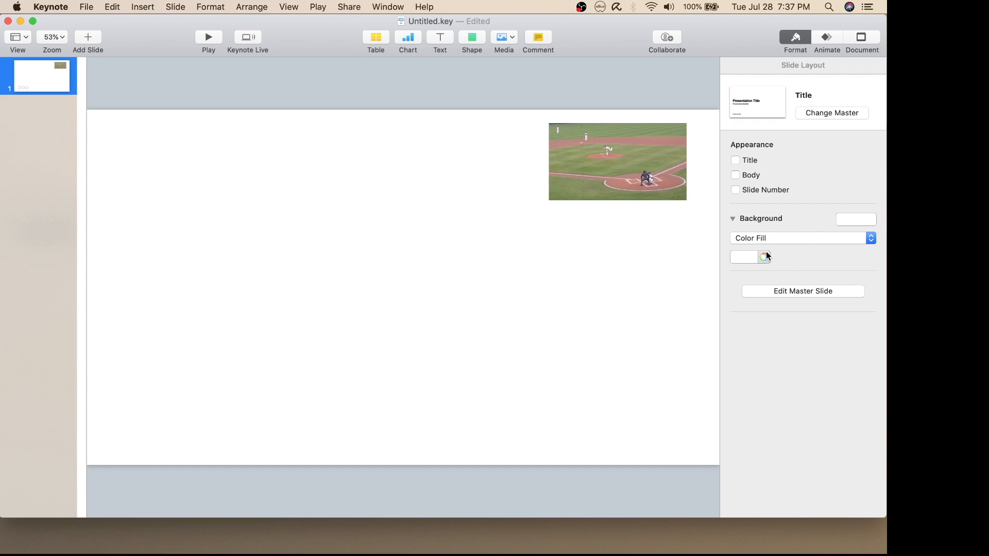
pyautogui.click(763, 256)
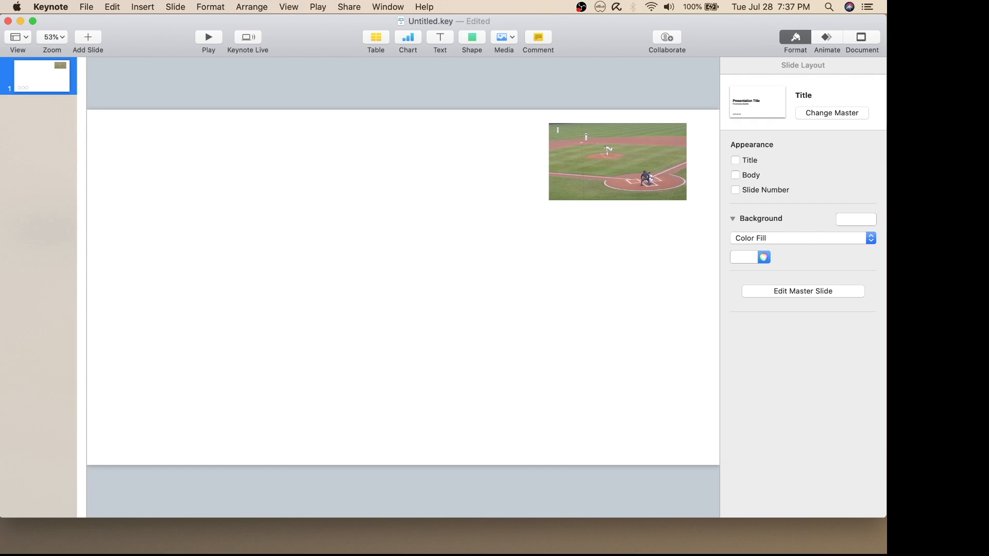
pyautogui.click(743, 258)
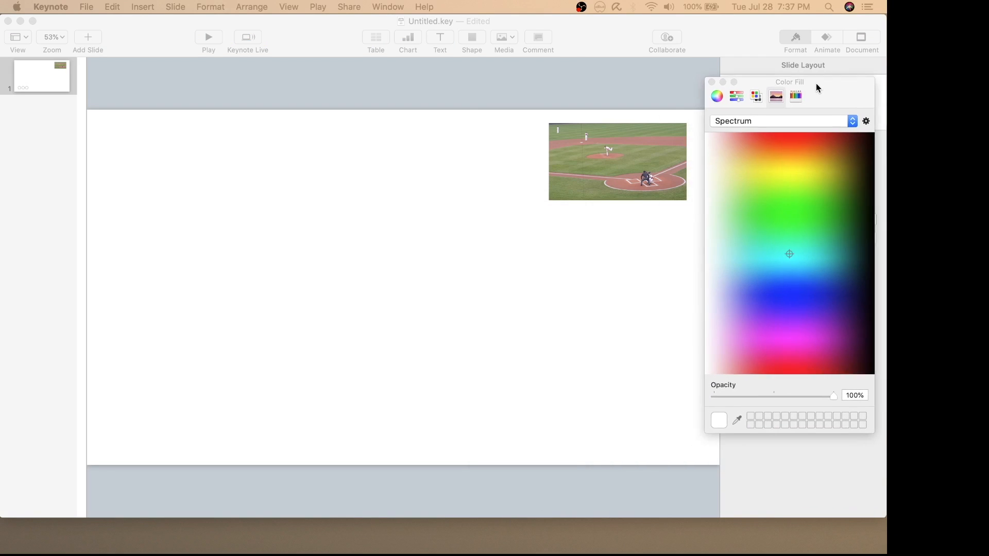
pyautogui.click(804, 209)
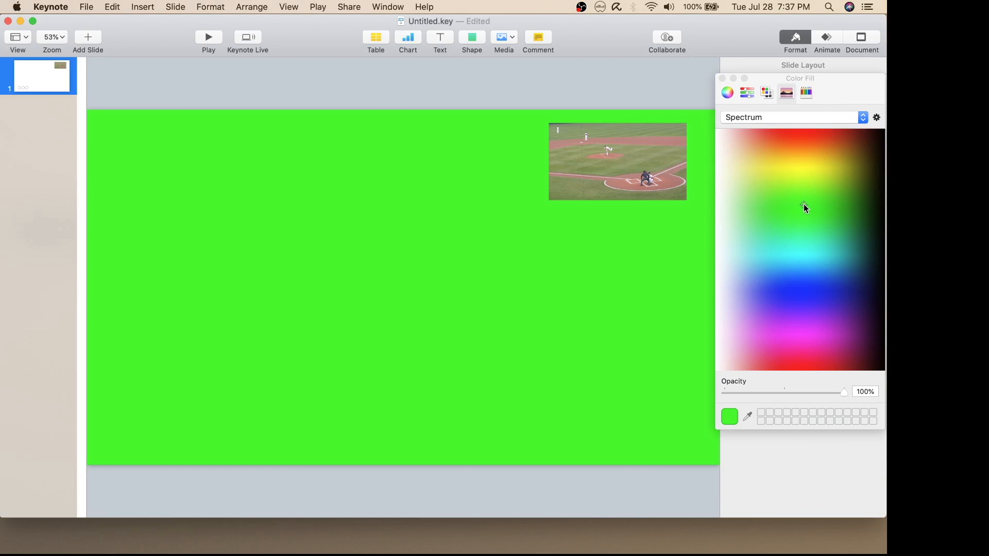
pyautogui.moveTo(796, 208)
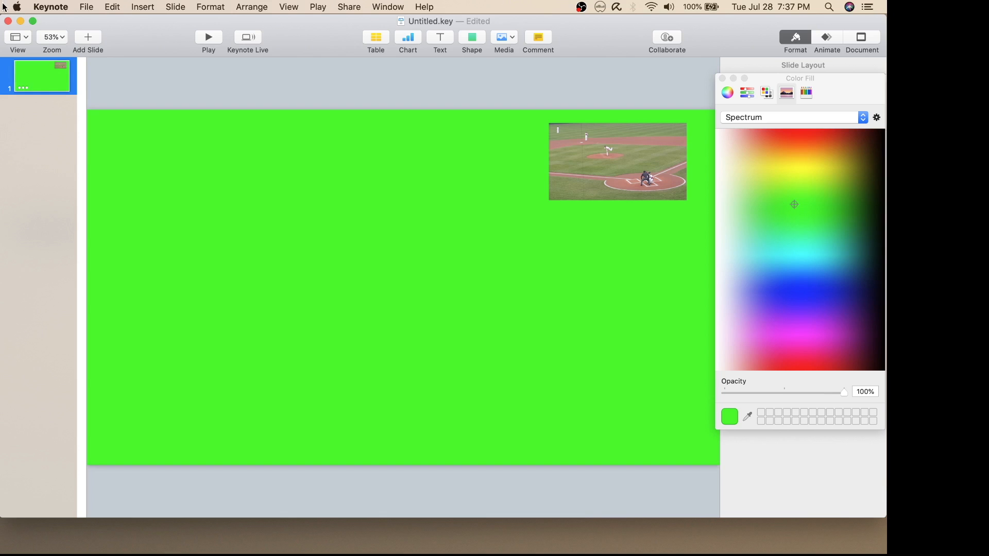
# Export the green slide as BaseballGreenBack.m4v into the tips folder
pyautogui.click(86, 7)
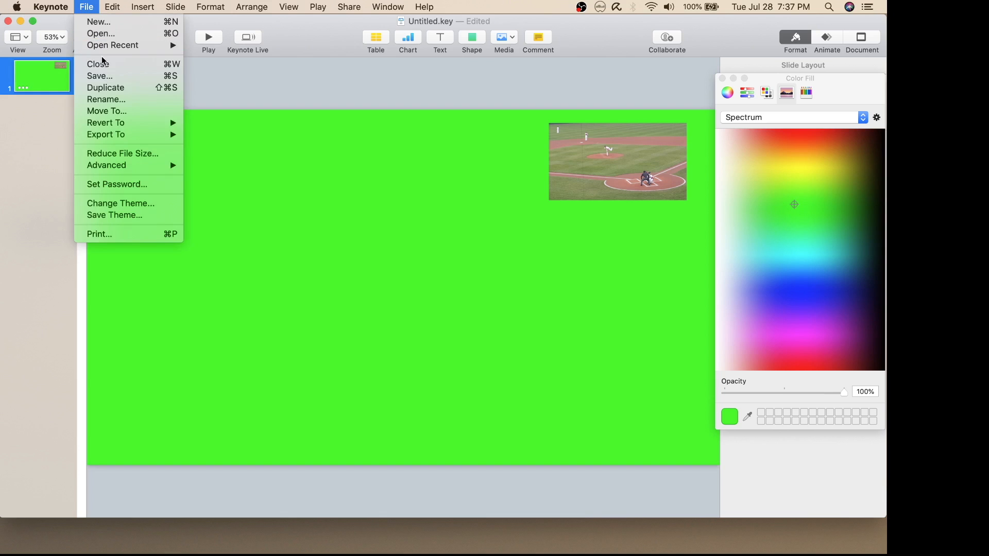
pyautogui.moveTo(106, 135)
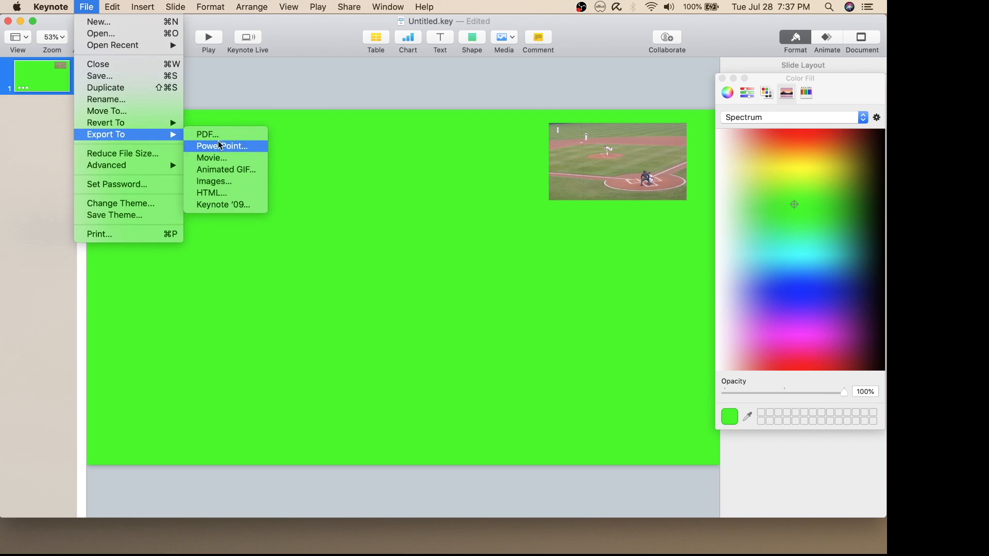
pyautogui.click(211, 158)
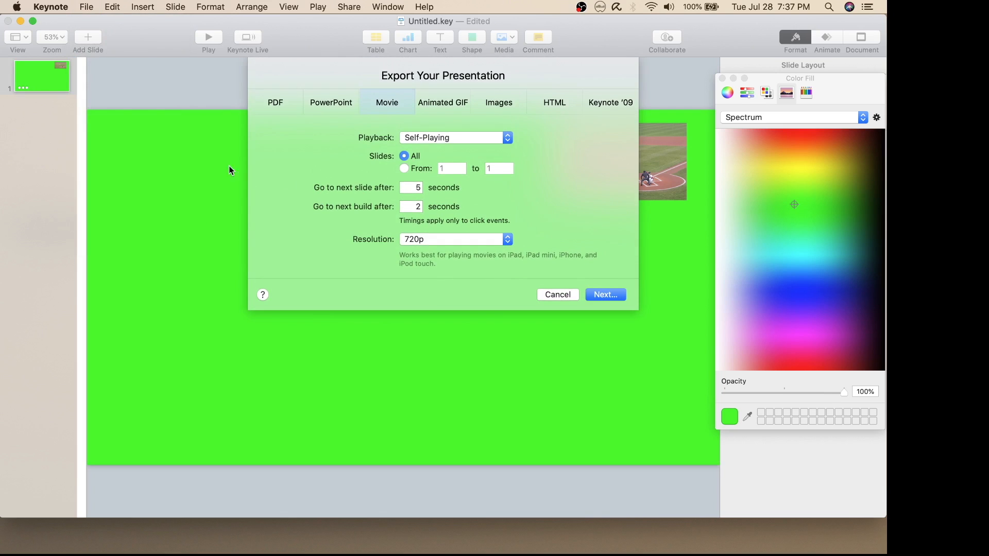
pyautogui.click(451, 239)
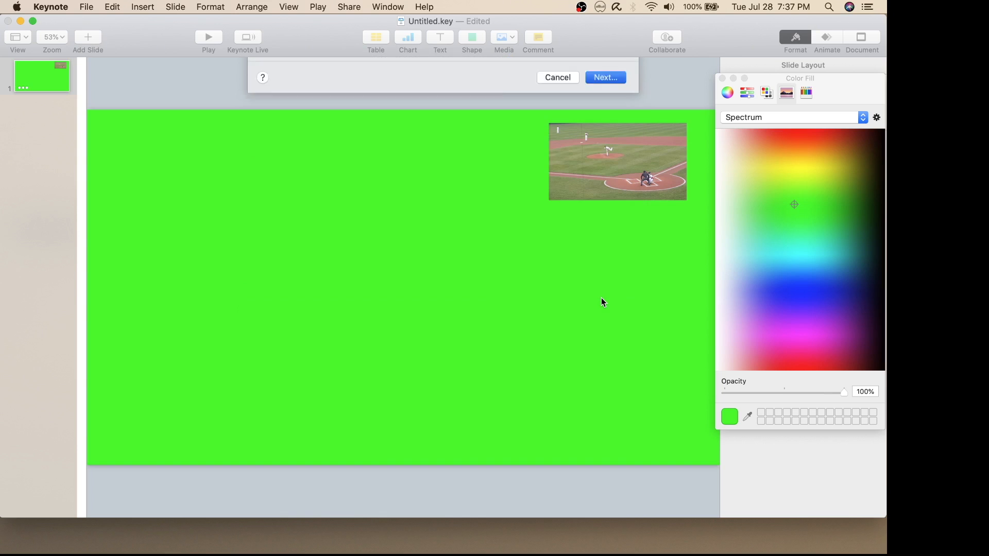
pyautogui.click(603, 77)
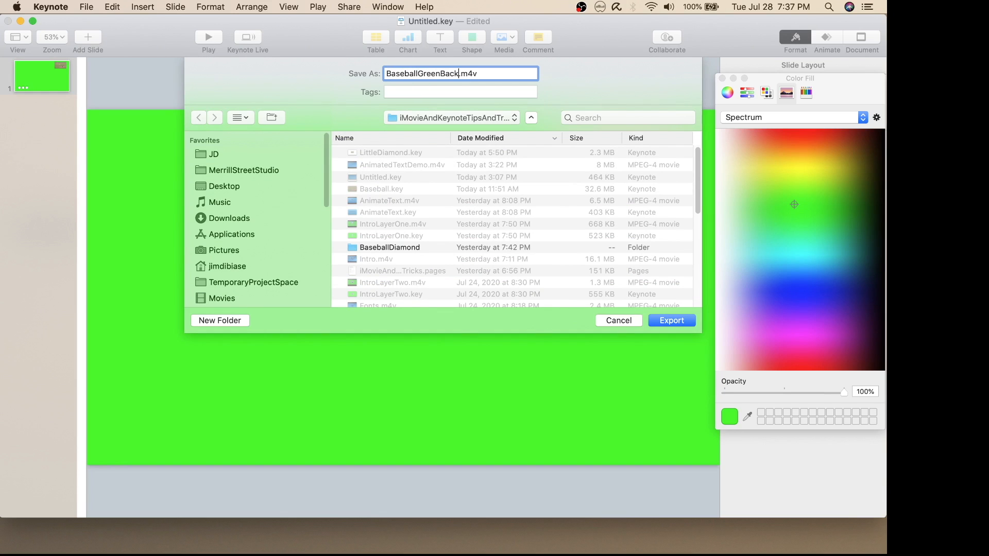
pyautogui.click(671, 320)
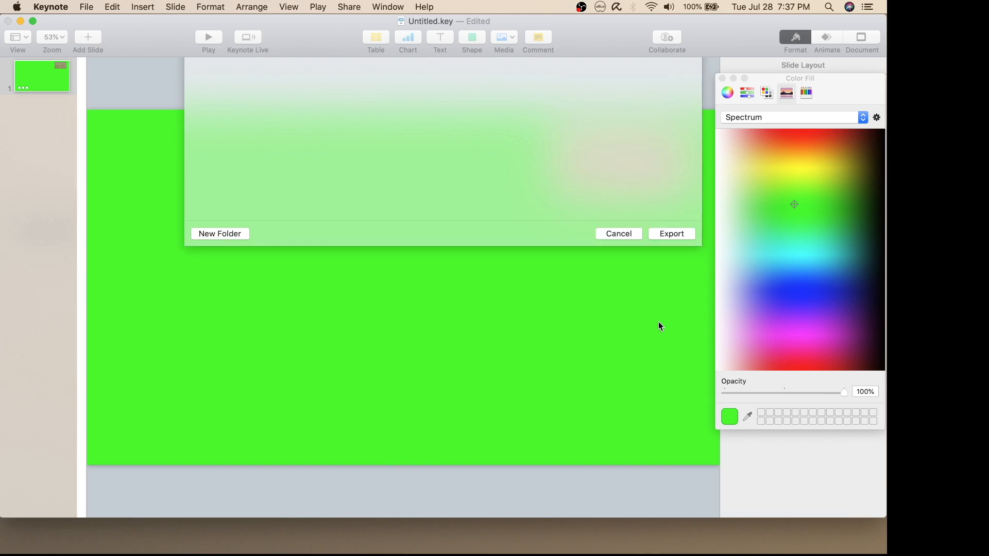
pyautogui.click(672, 234)
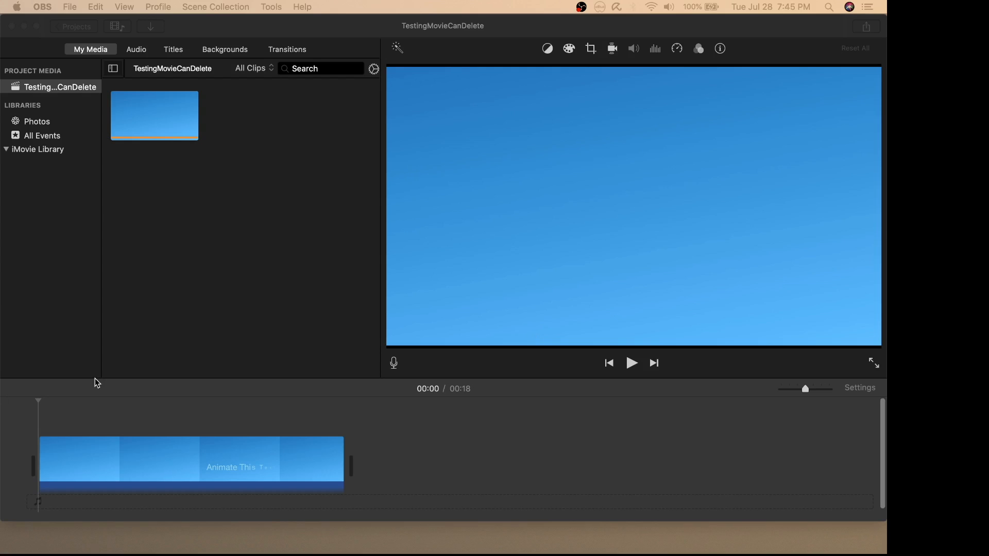
pyautogui.moveTo(202, 250)
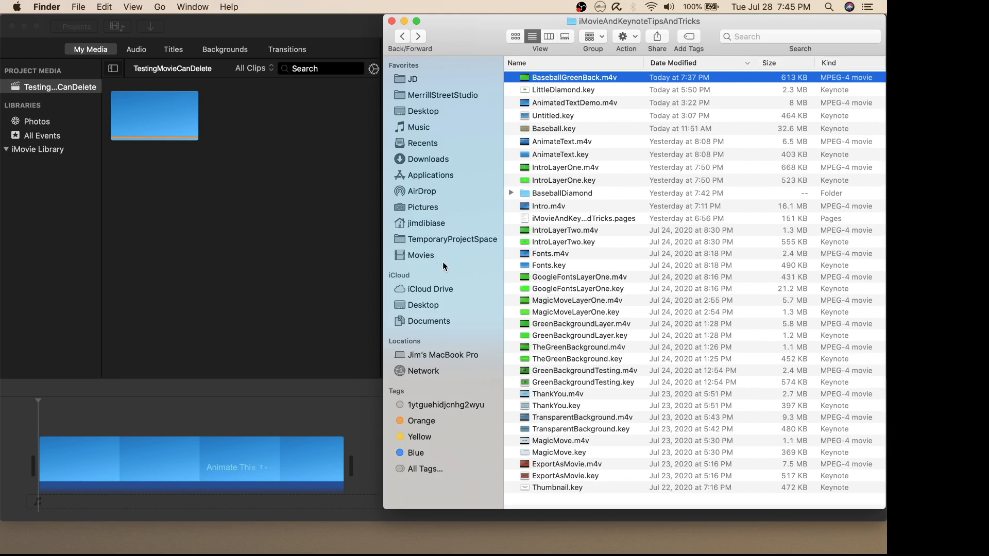
# Drag BaseballGreenBack.m4v from Finder into iMovie as an overlay above the blue caption clip
pyautogui.moveTo(573, 76); pyautogui.dragTo(287, 192)
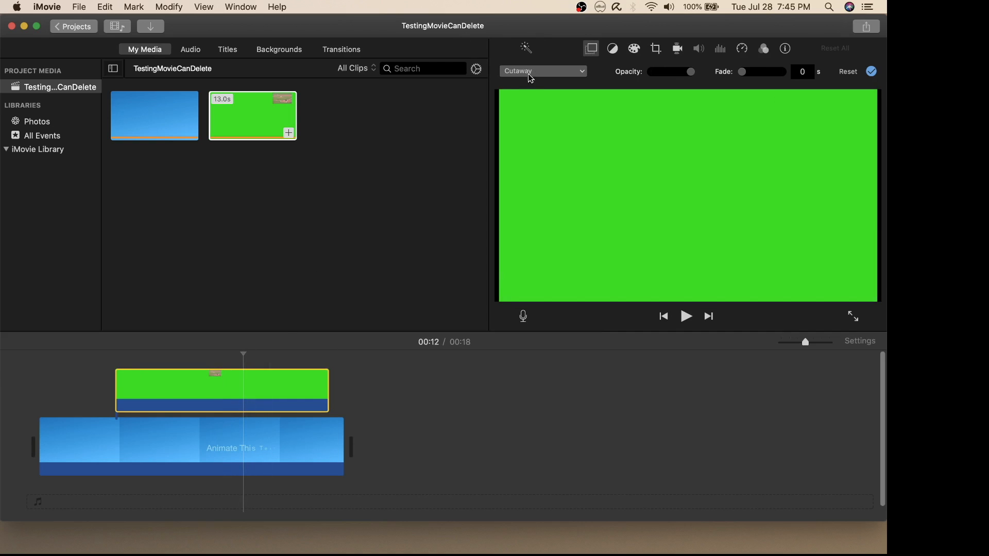
# Apply the Green/Blue Screen overlay effect to the green clip and return to the movie's beginning
pyautogui.click(542, 70)
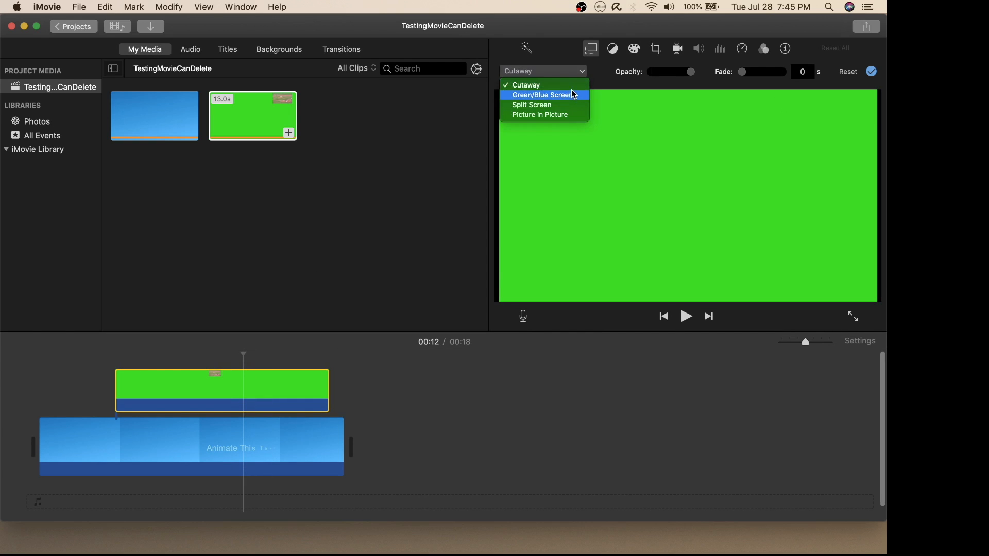
pyautogui.click(540, 95)
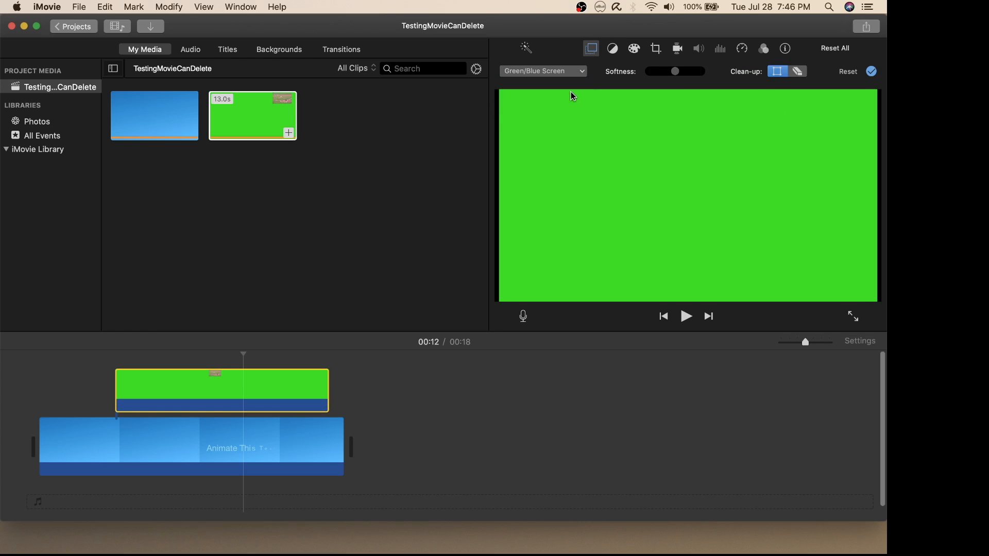
pyautogui.click(663, 316)
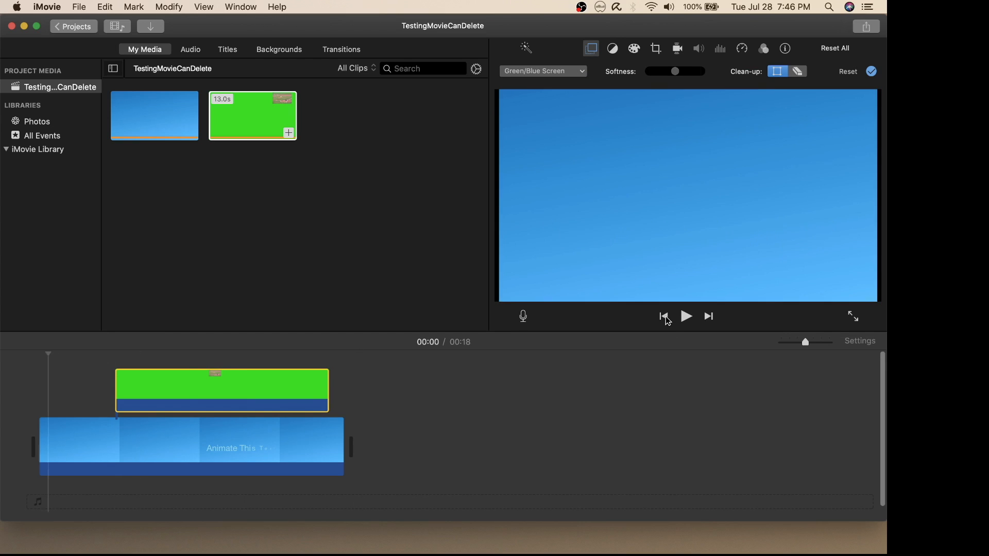